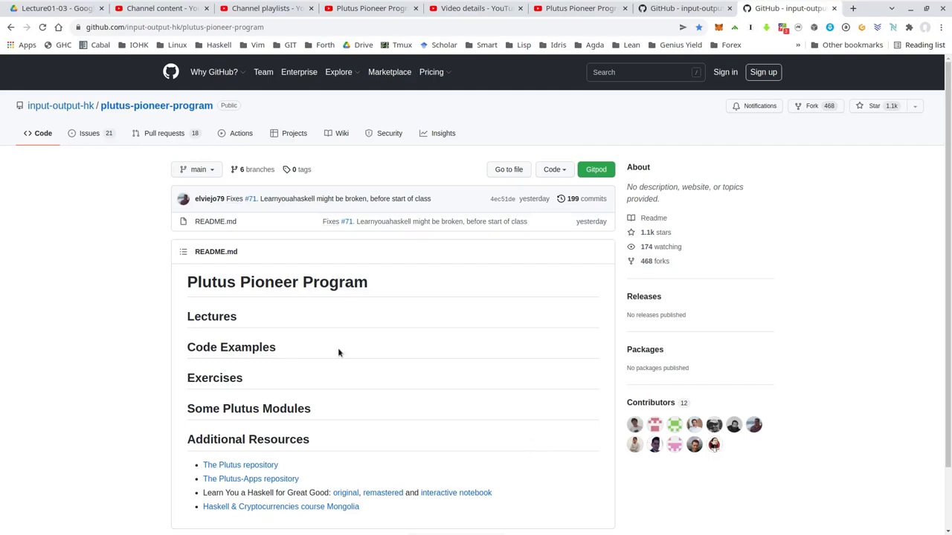
pyautogui.moveTo(125, 247)
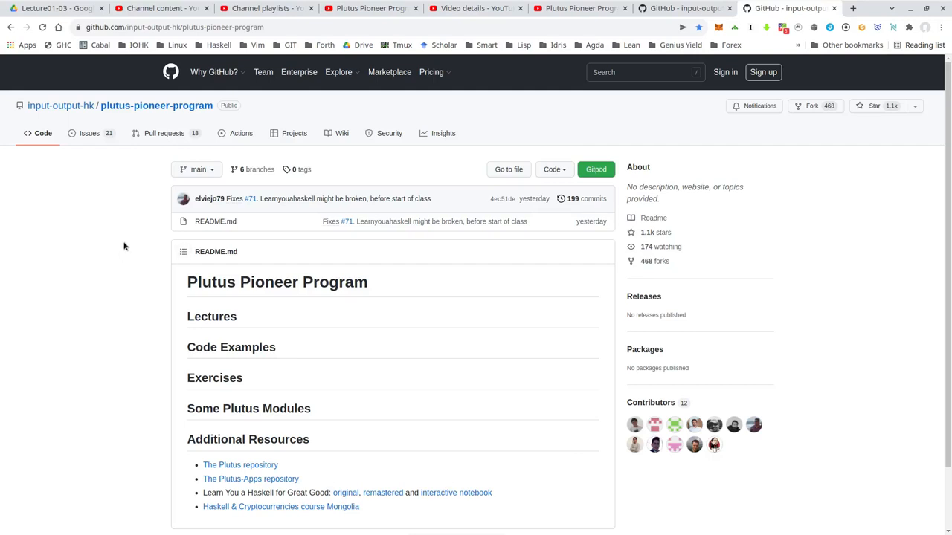
pyautogui.moveTo(258, 60)
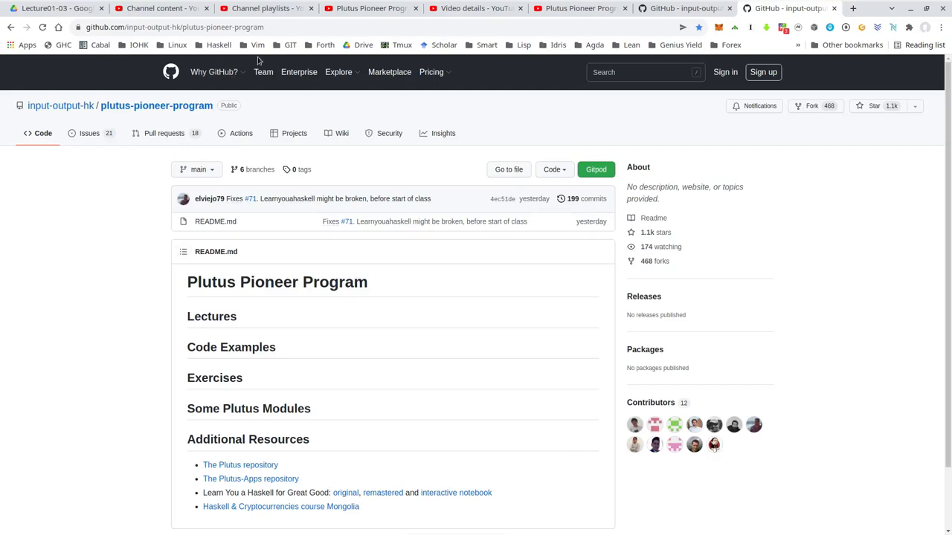
pyautogui.moveTo(277, 27)
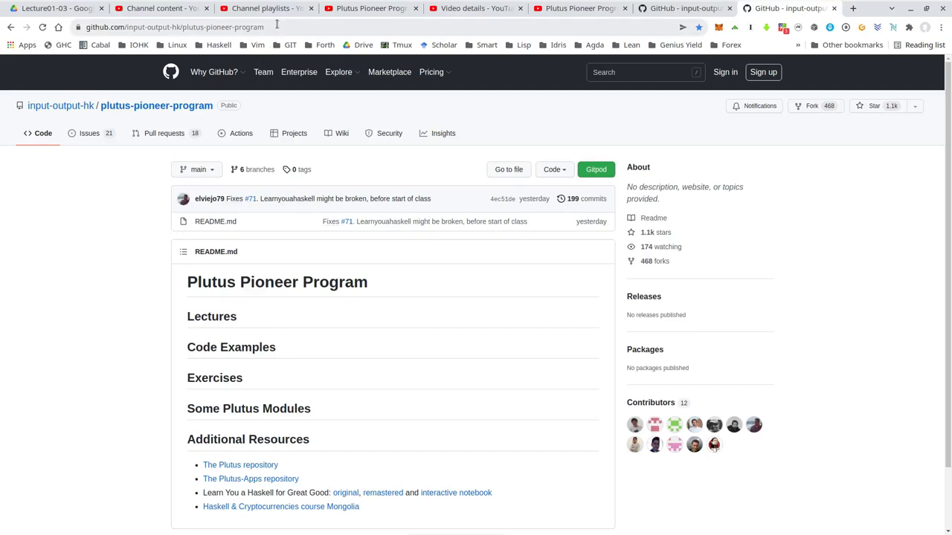
pyautogui.moveTo(633, 74)
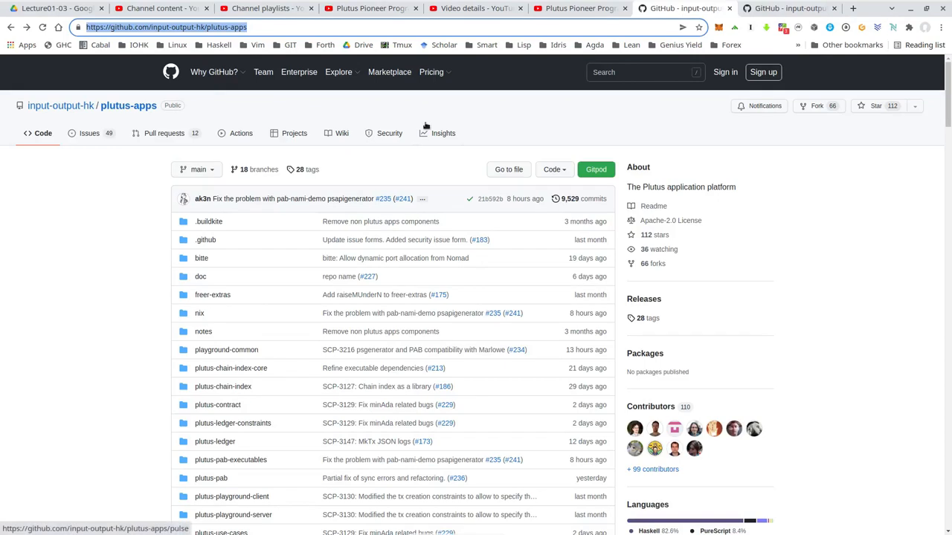
pyautogui.moveTo(128, 106)
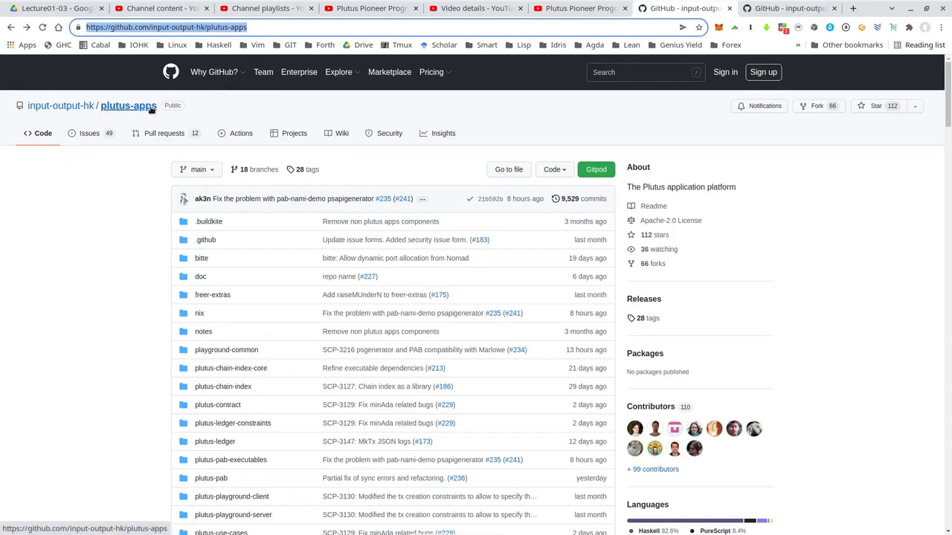
pyautogui.moveTo(43, 116)
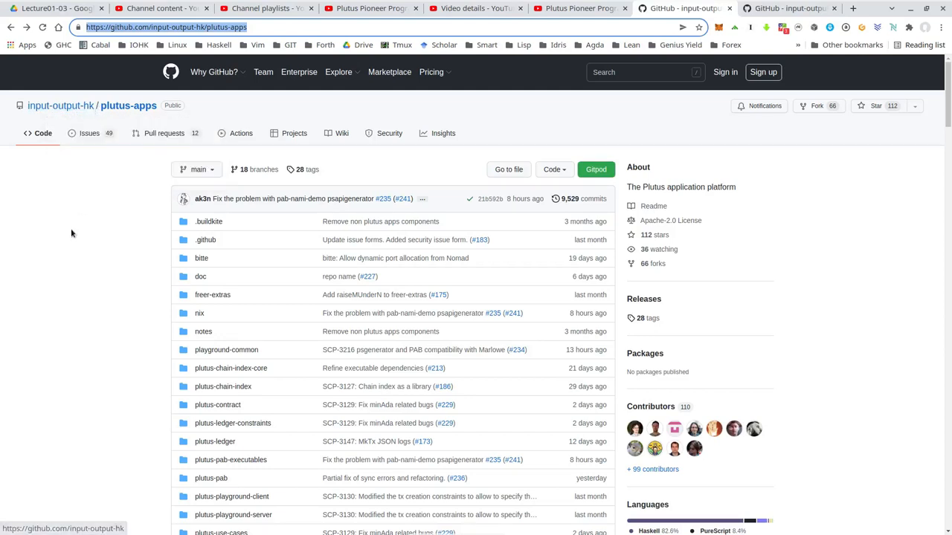
pyautogui.moveTo(101, 187)
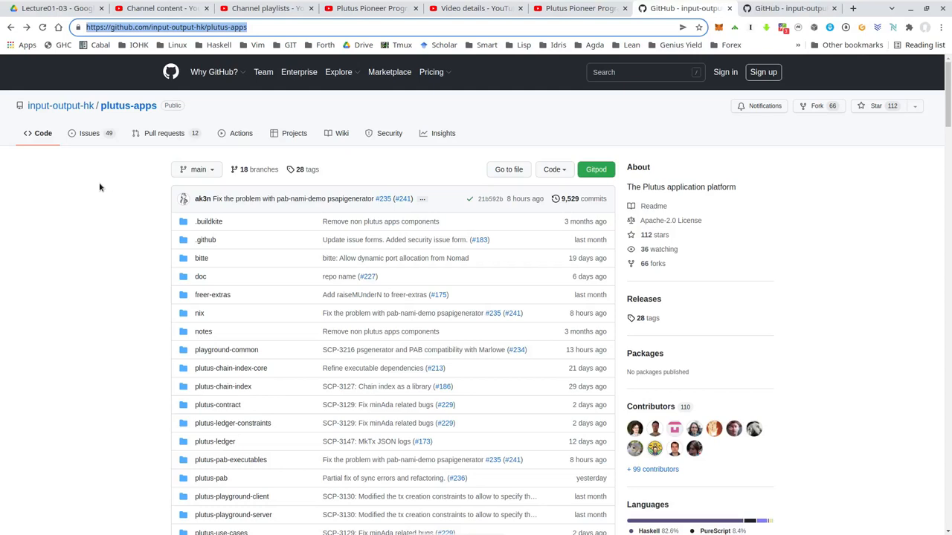
pyautogui.moveTo(206, 51)
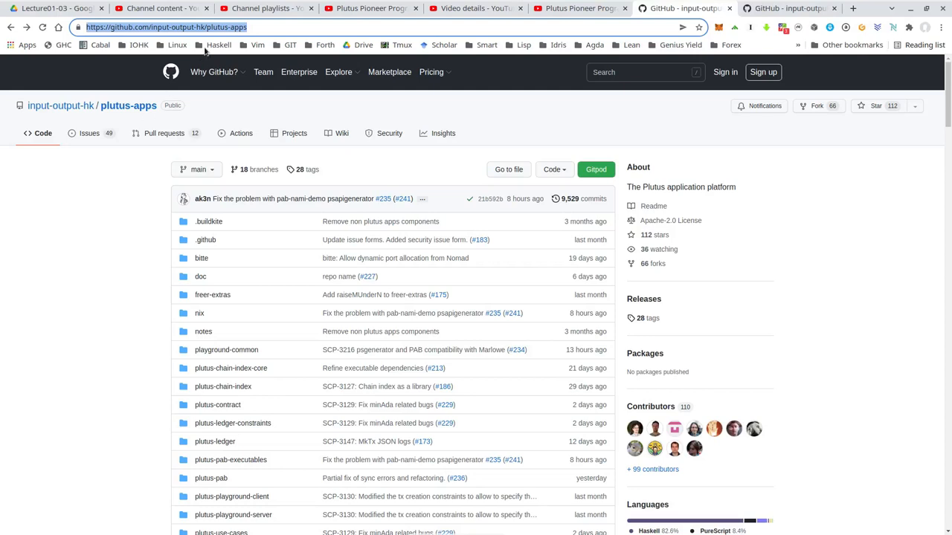
pyautogui.moveTo(92, 207)
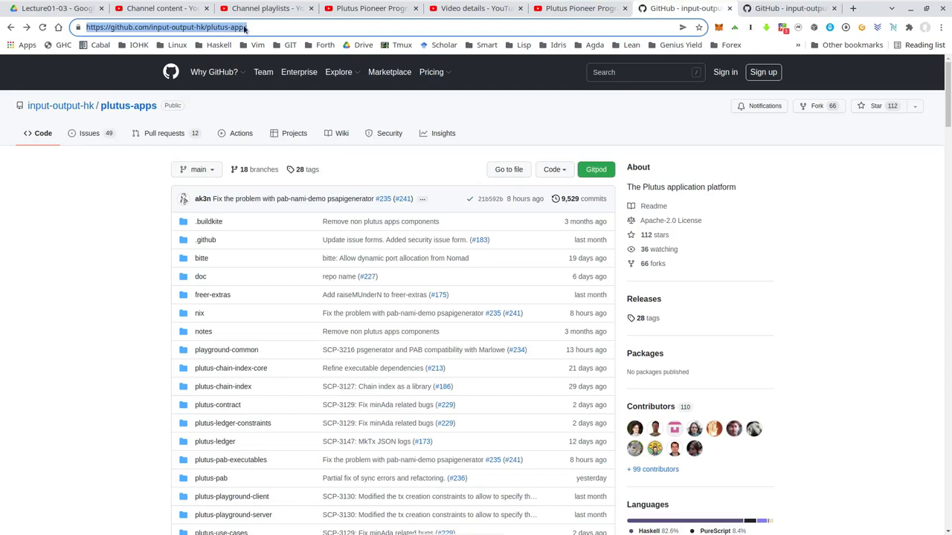
pyautogui.moveTo(158, 223)
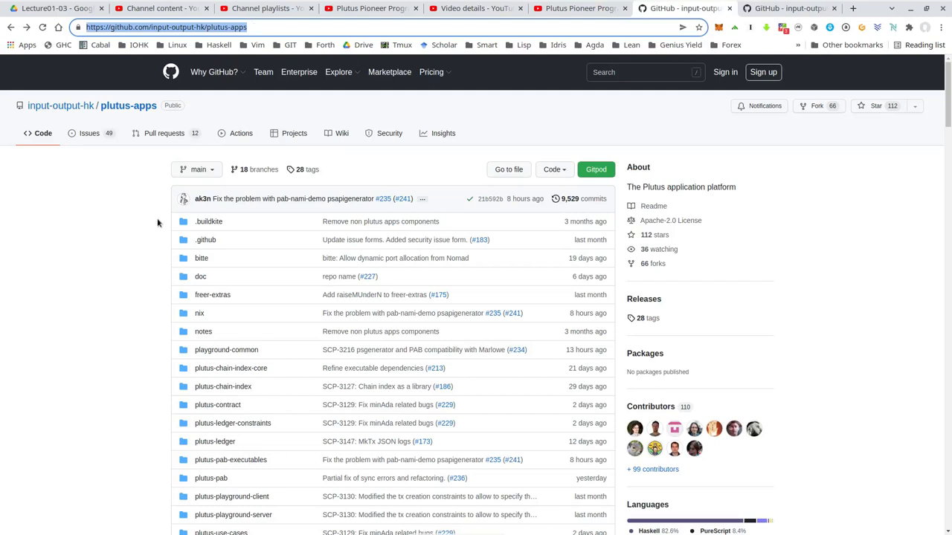
pyautogui.moveTo(122, 290)
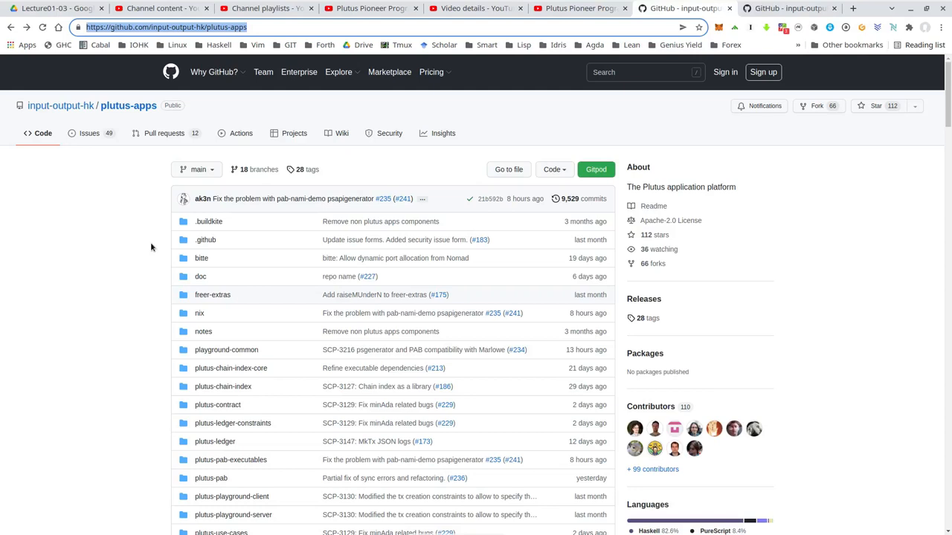
pyautogui.moveTo(731, 97)
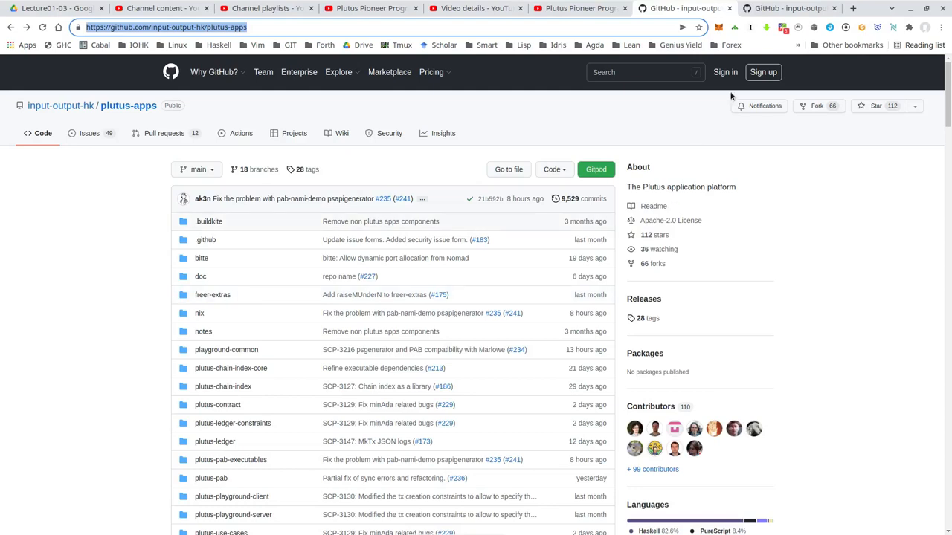
# Glance at the Plutus Pioneer Program repository and return to the plutus-apps repository
pyautogui.click(791, 9)
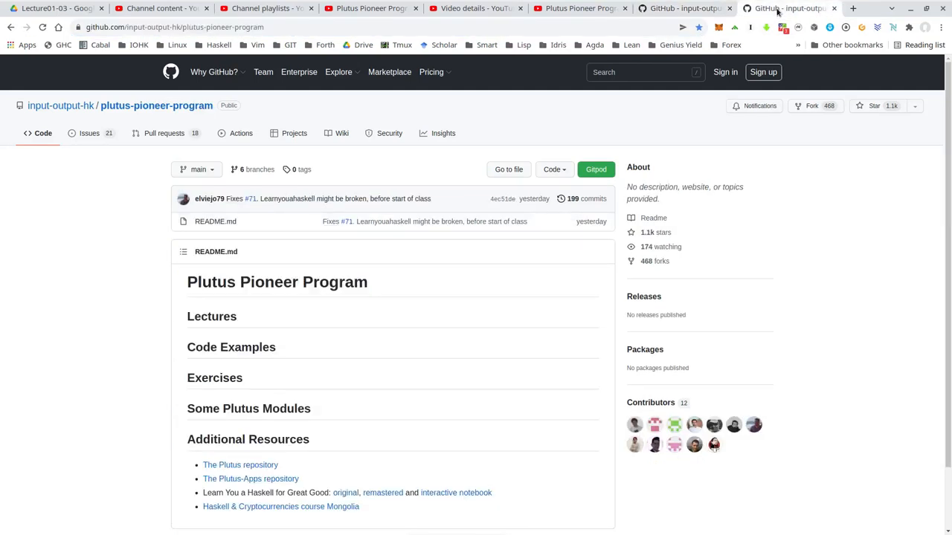
pyautogui.click(681, 9)
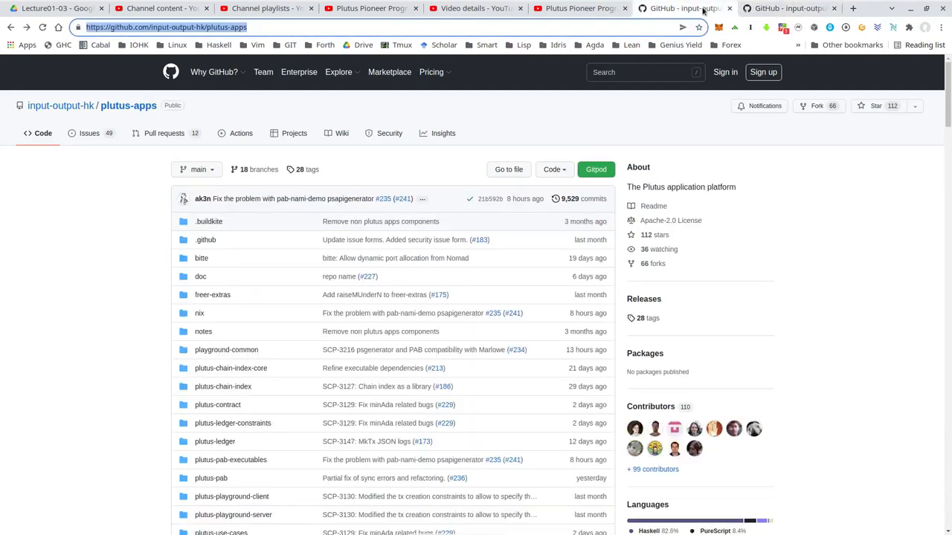
pyautogui.moveTo(556, 131)
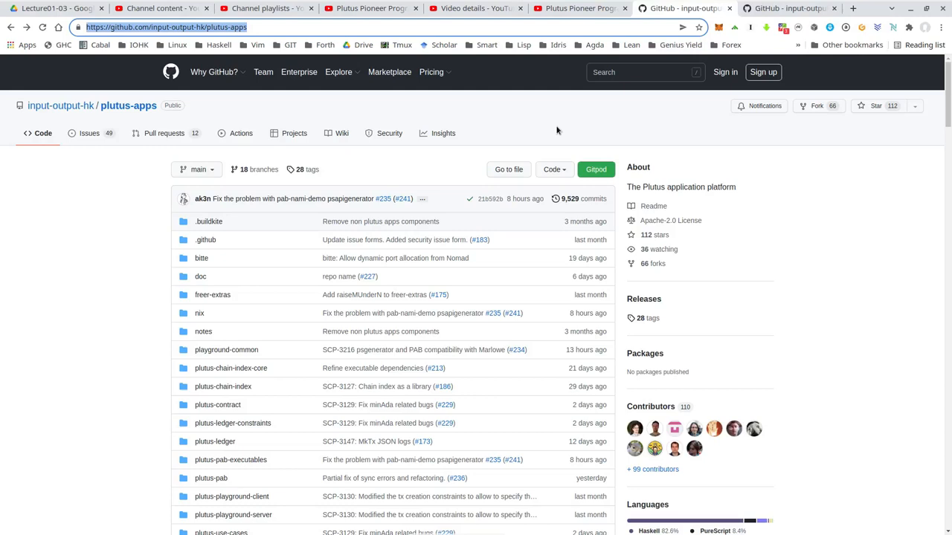
pyautogui.moveTo(592, 104)
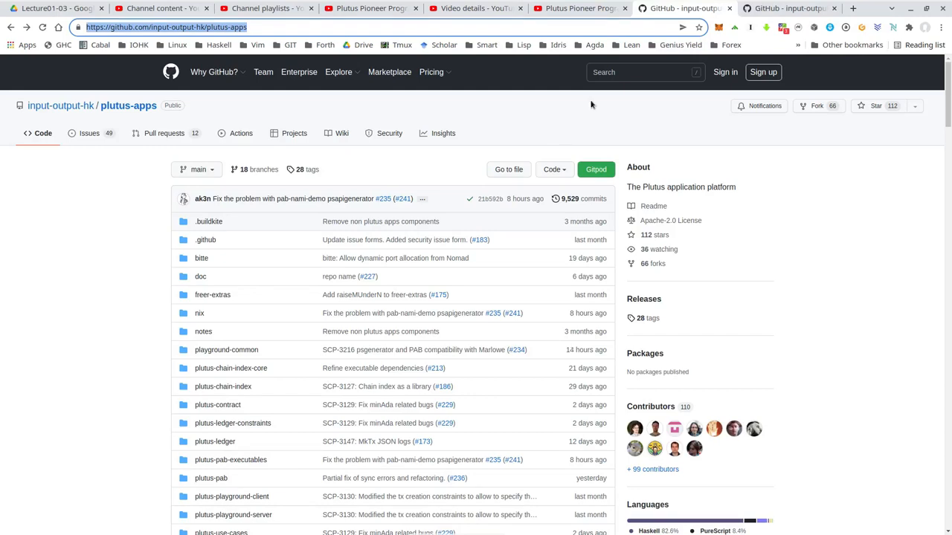
pyautogui.moveTo(499, 140)
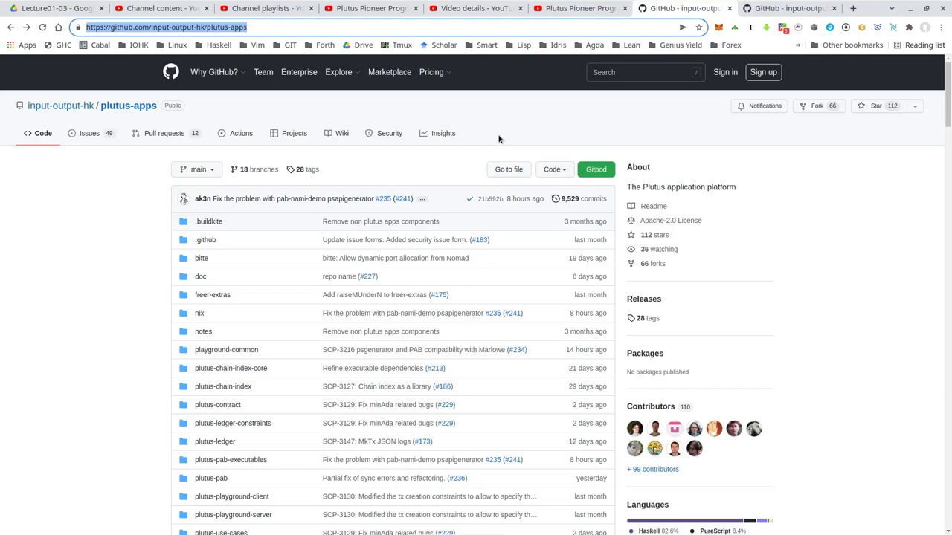
# Jump to the README's Nix section on setting up the IOHK binary caches
pyautogui.scroll(-3)
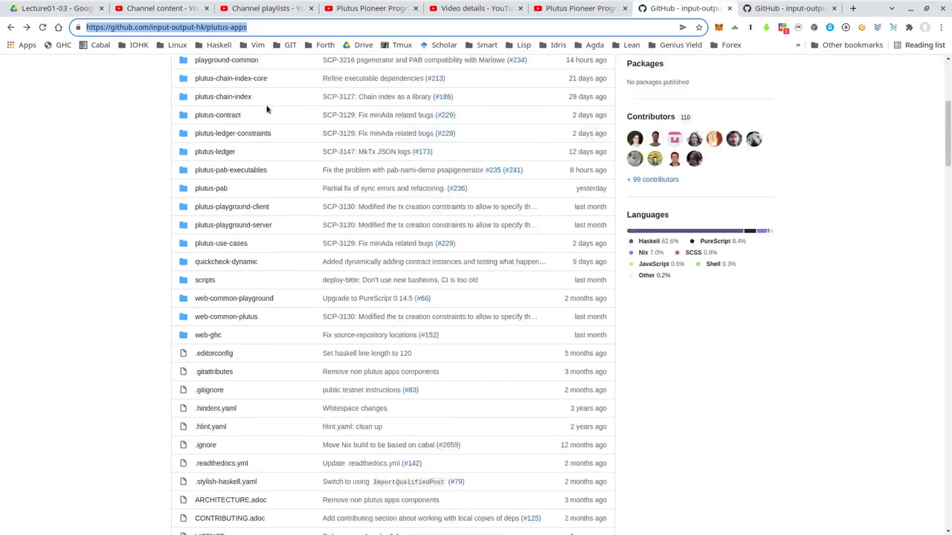
pyautogui.scroll(-3)
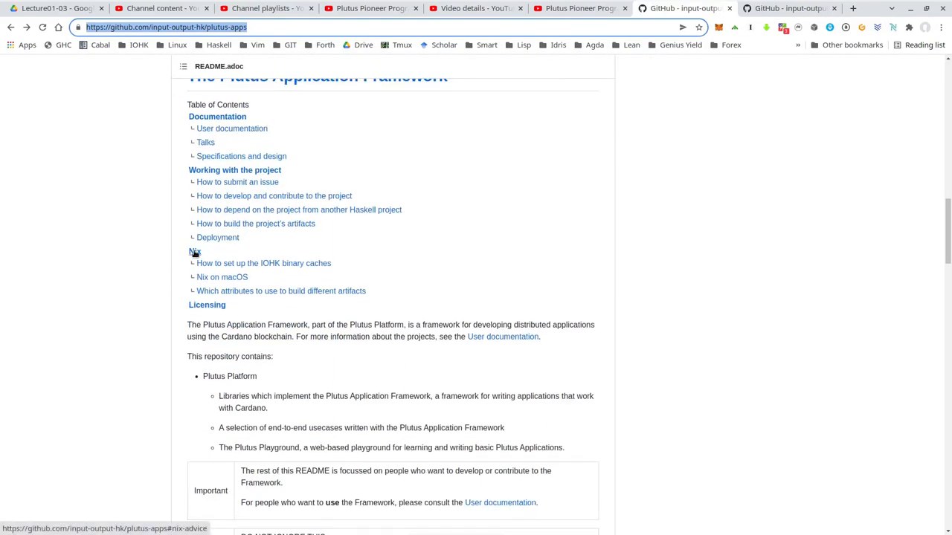
pyautogui.click(195, 251)
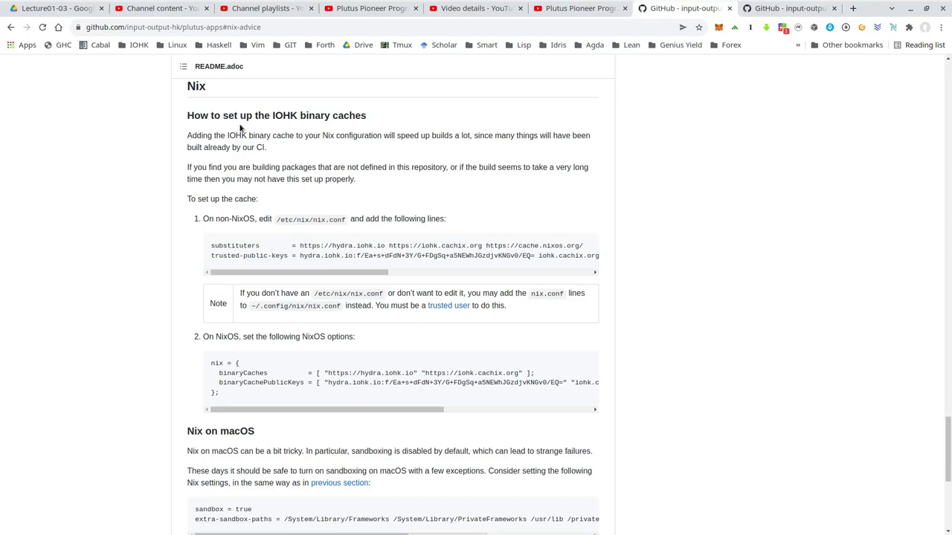
pyautogui.moveTo(275, 111)
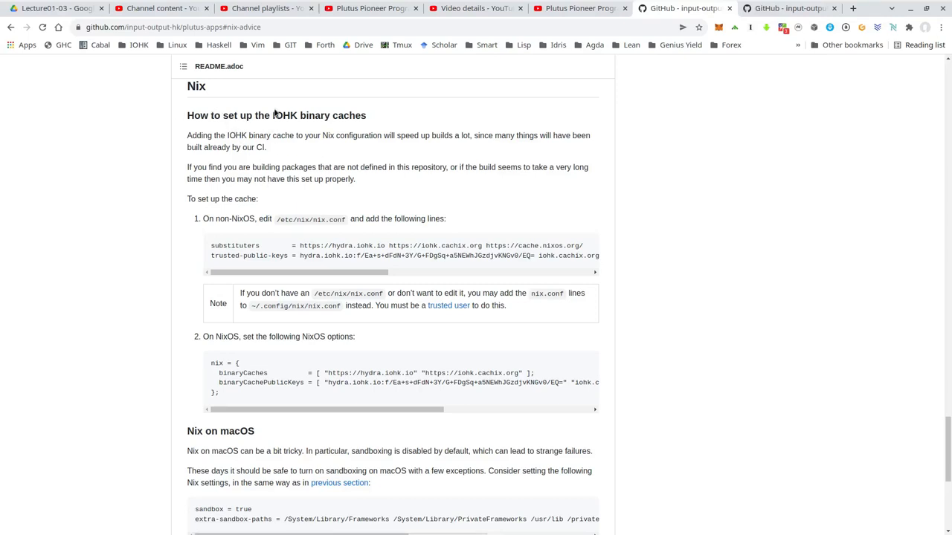
pyautogui.moveTo(375, 123)
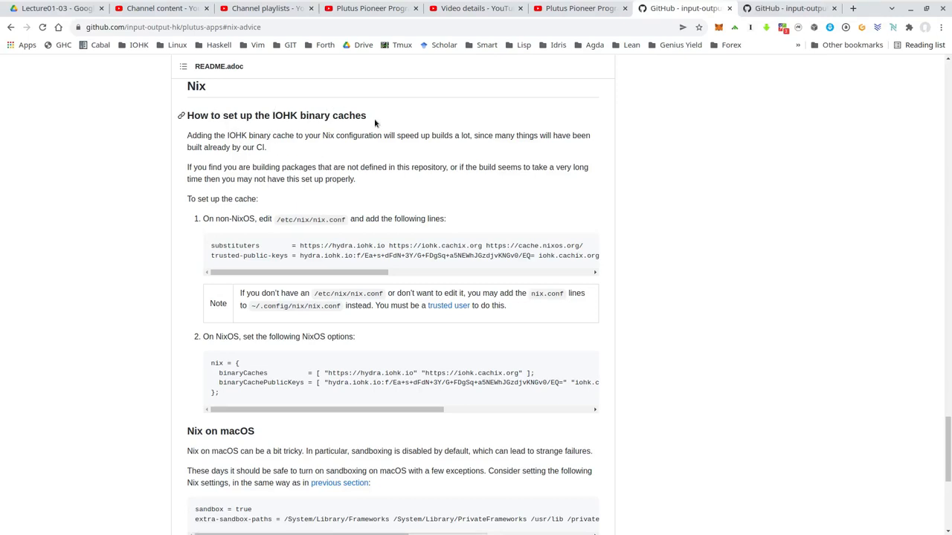
pyautogui.moveTo(360, 179)
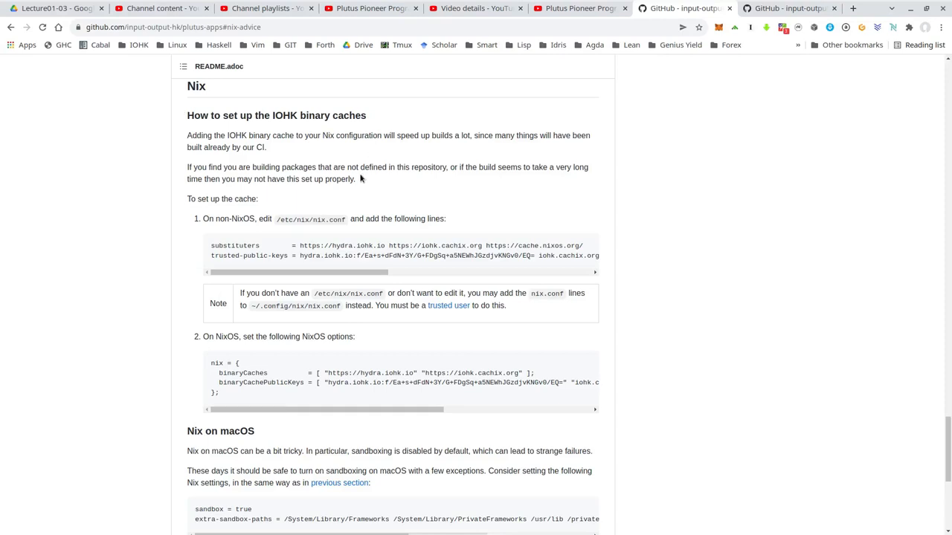
pyautogui.moveTo(357, 234)
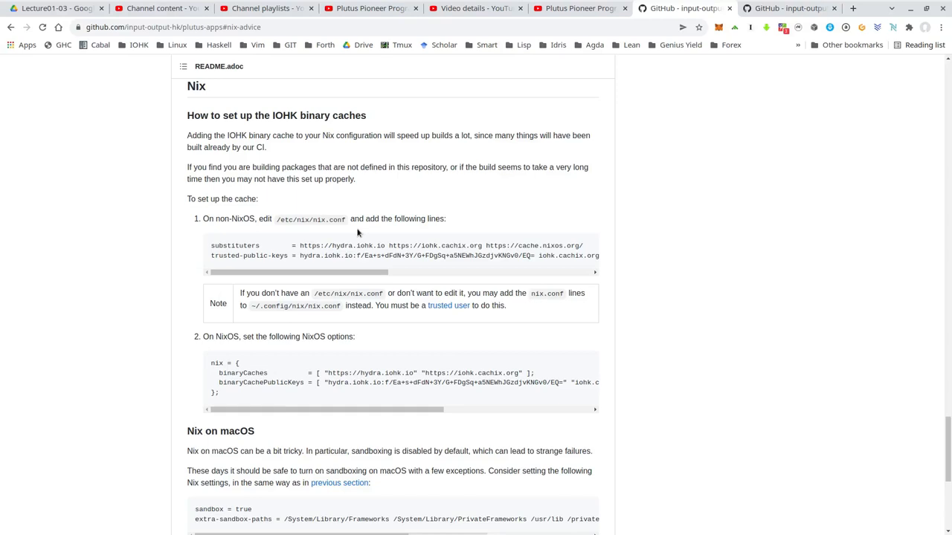
pyautogui.moveTo(323, 232)
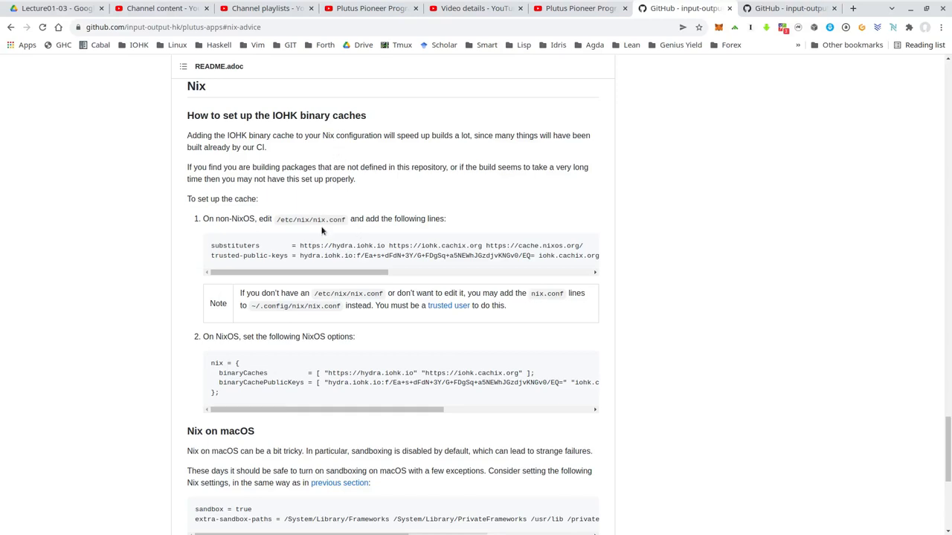
pyautogui.moveTo(288, 351)
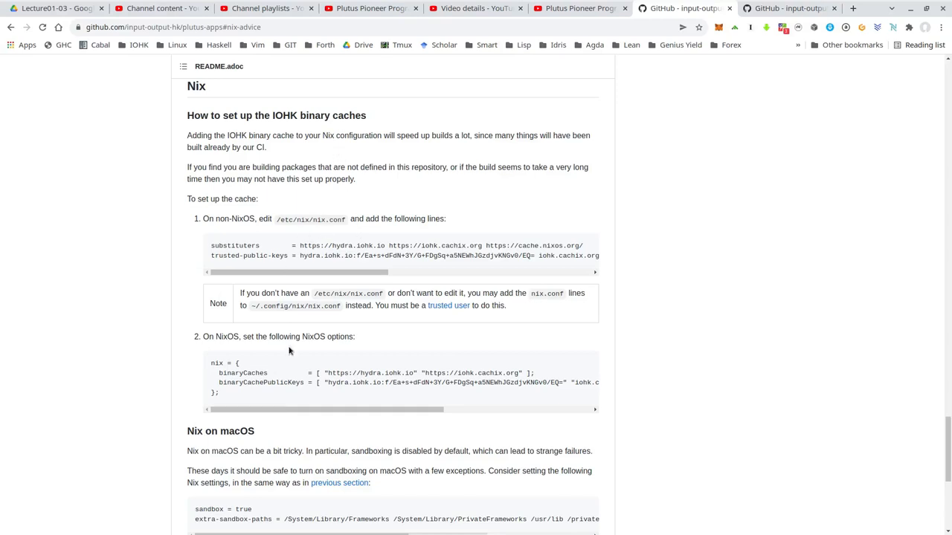
pyautogui.moveTo(345, 201)
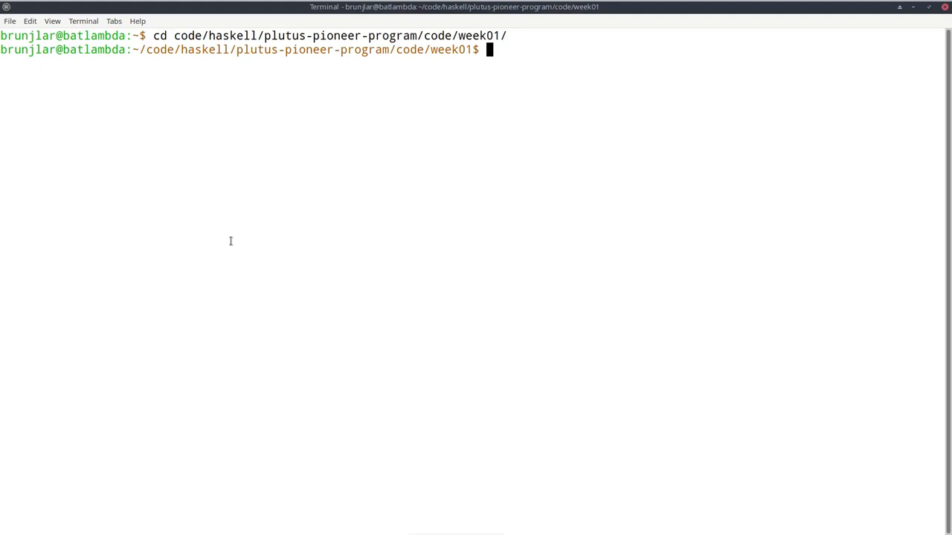
pyautogui.moveTo(141, 199)
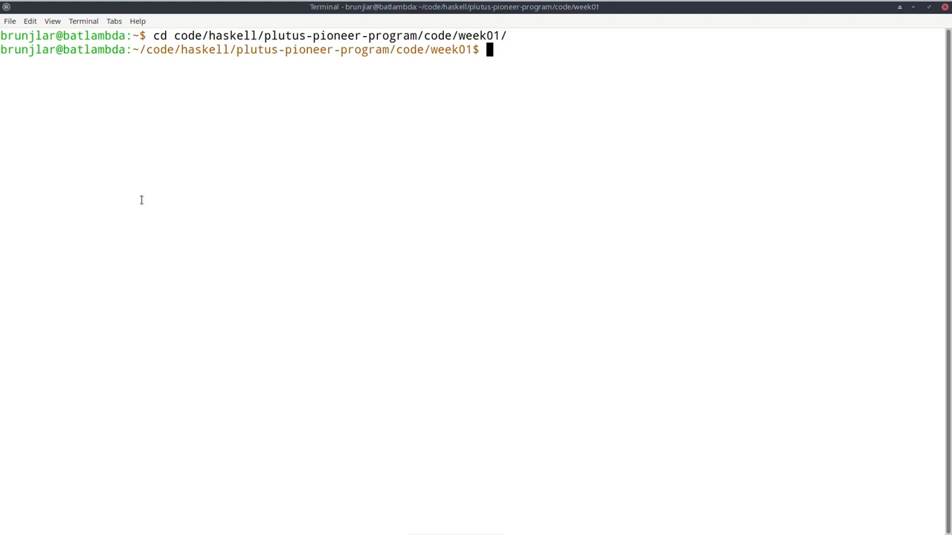
# List the week01 folder's files and pick out cabal.project
pyautogui.doubleClick(290, 49)
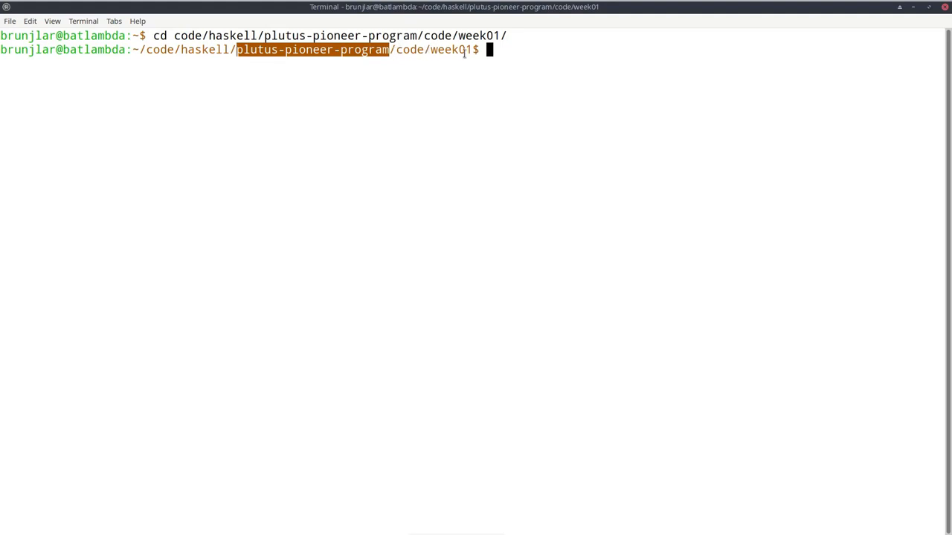
pyautogui.moveTo(446, 56)
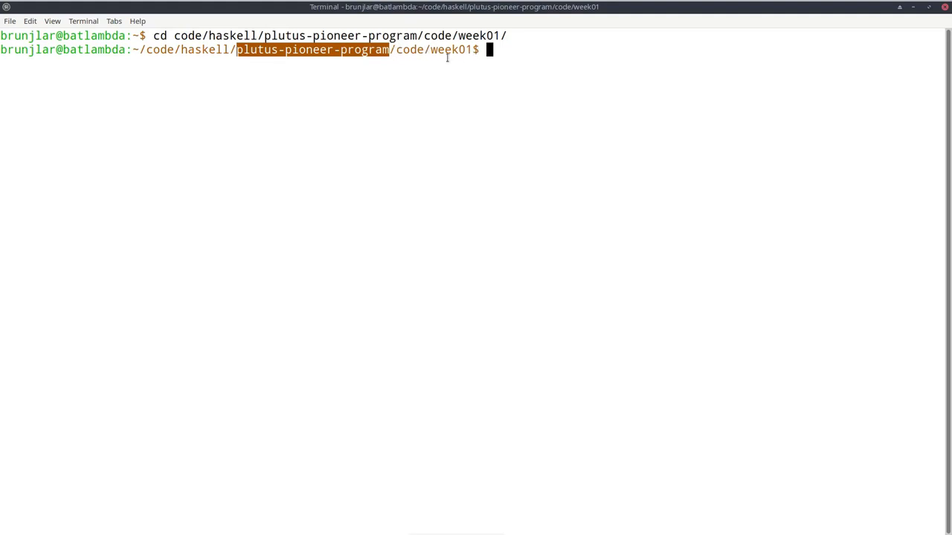
pyautogui.moveTo(455, 58)
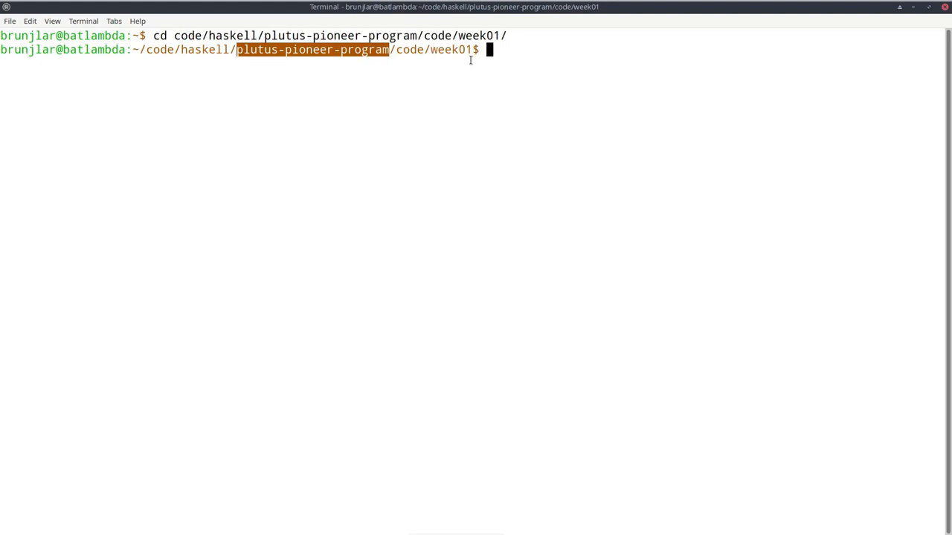
pyautogui.moveTo(449, 137)
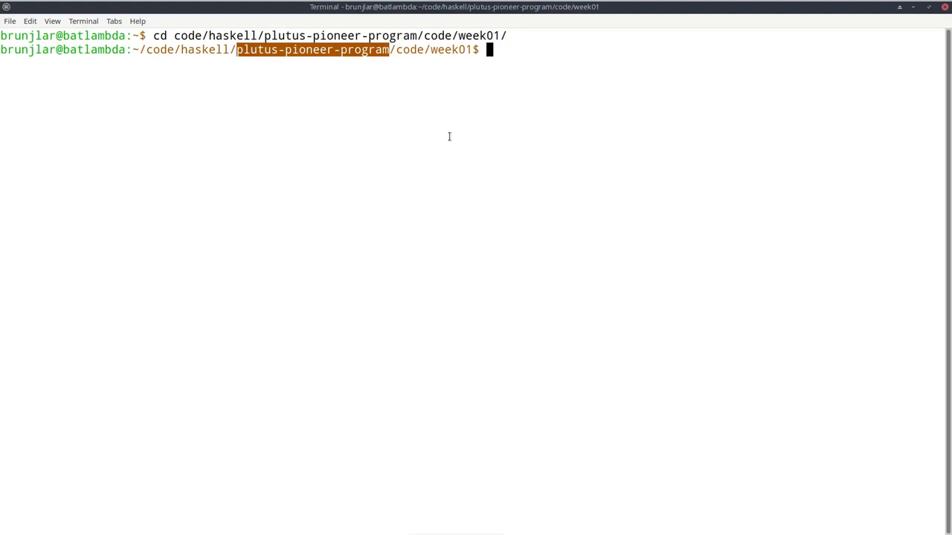
pyautogui.write('ls')
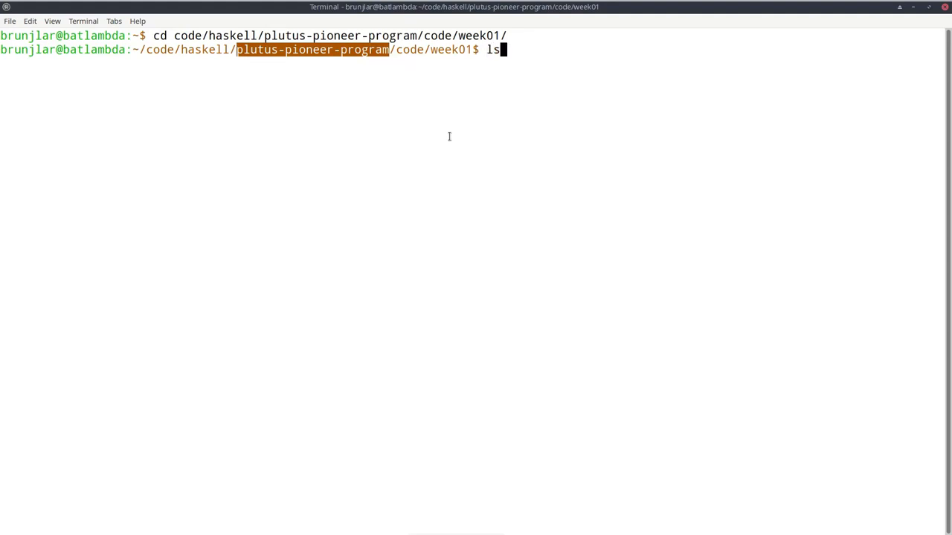
pyautogui.press('Return')
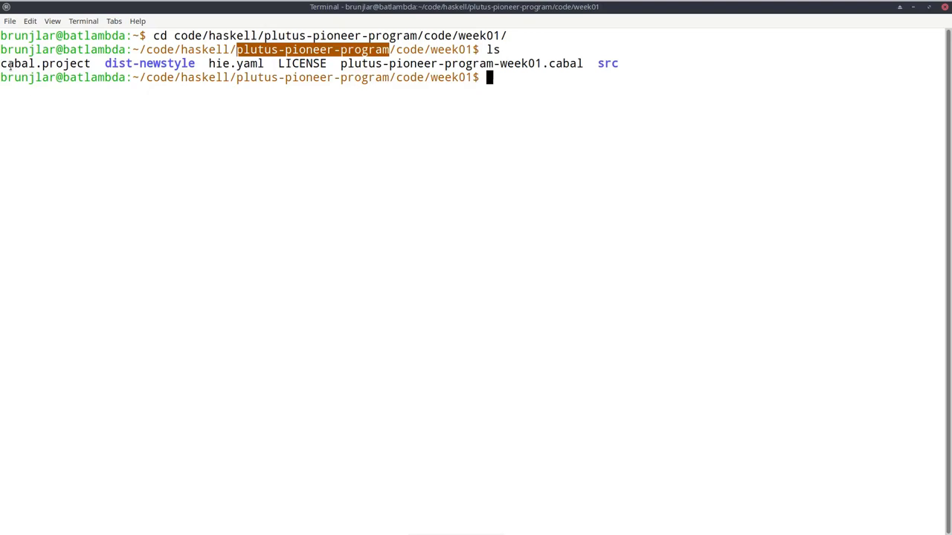
pyautogui.doubleClick(44, 63)
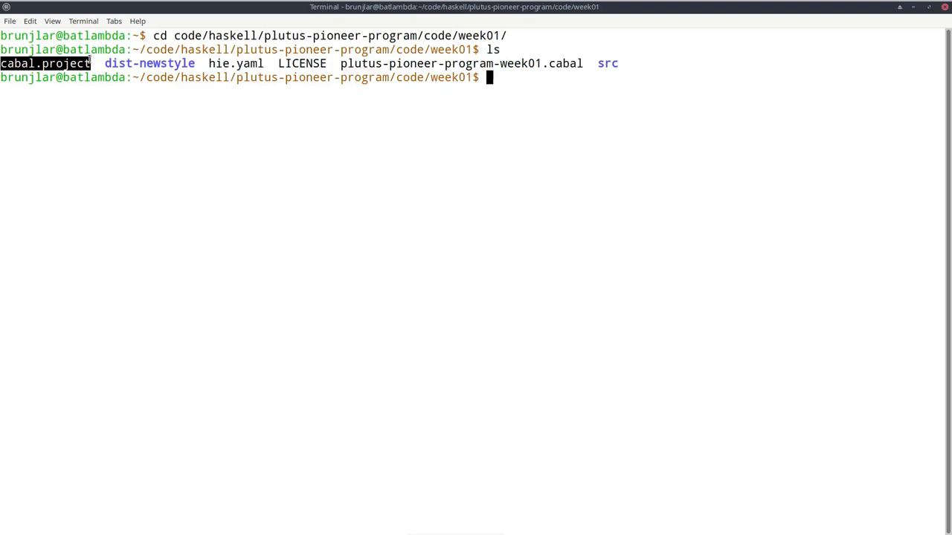
pyautogui.moveTo(118, 172)
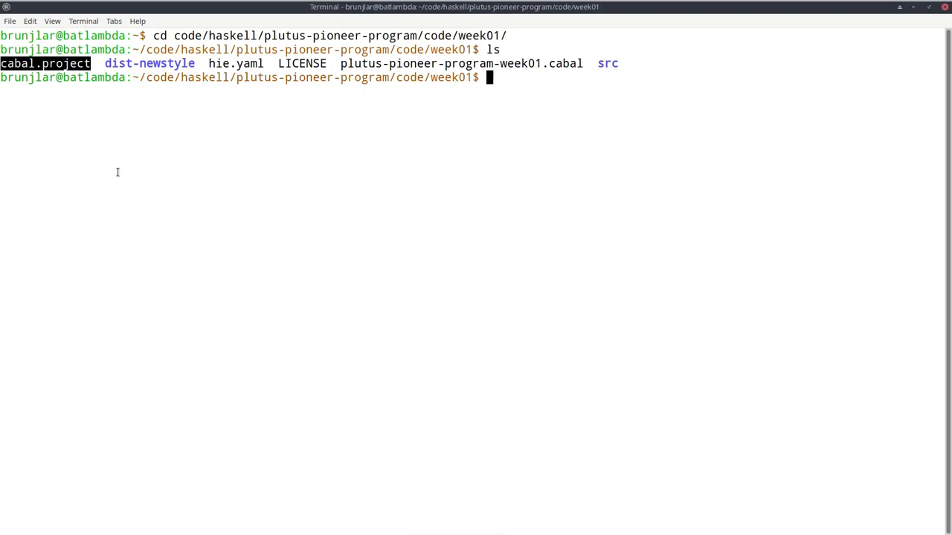
# Read cabal.project with less to find the plutus-apps tag 41149926c108c71831cfe8d244c83b0ee4bf5c8a
pyautogui.write('less c')
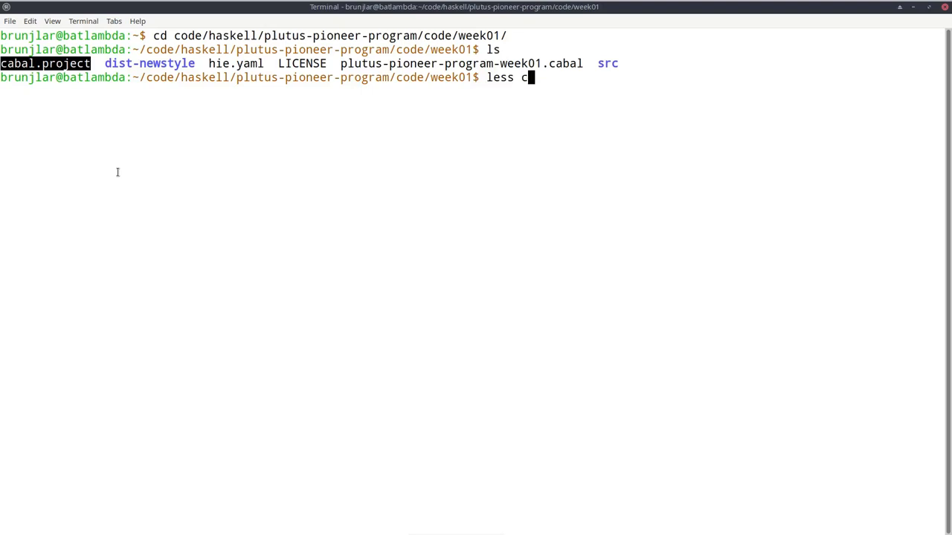
pyautogui.press('Return')
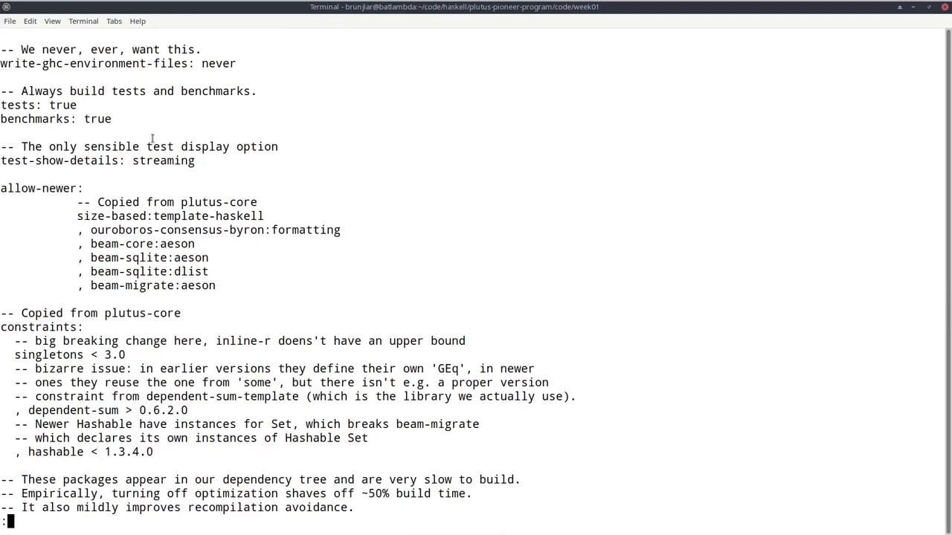
pyautogui.scroll(-3)
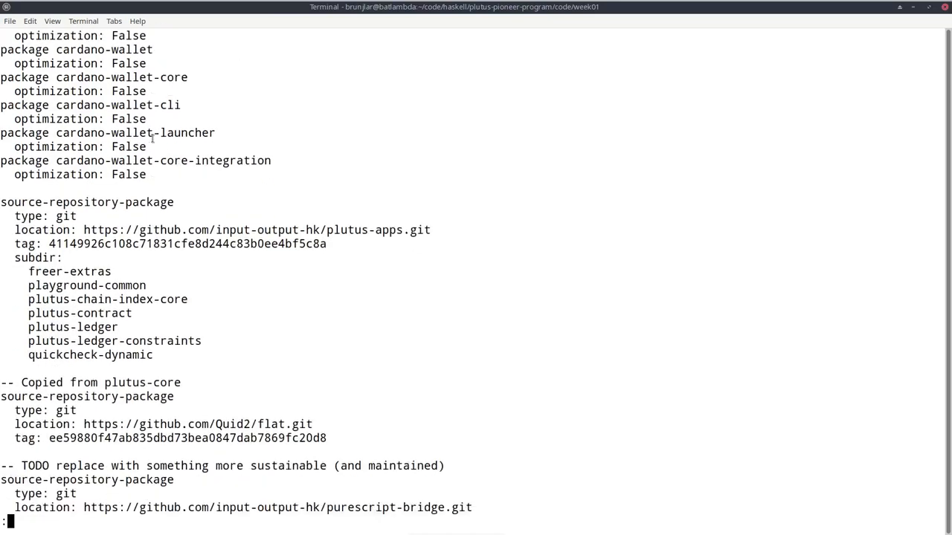
pyautogui.scroll(3)
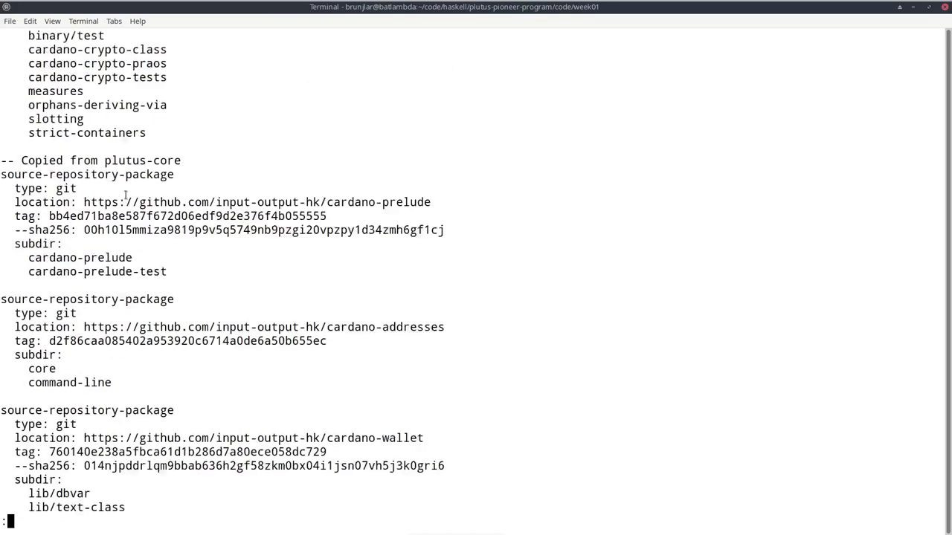
pyautogui.scroll(-3)
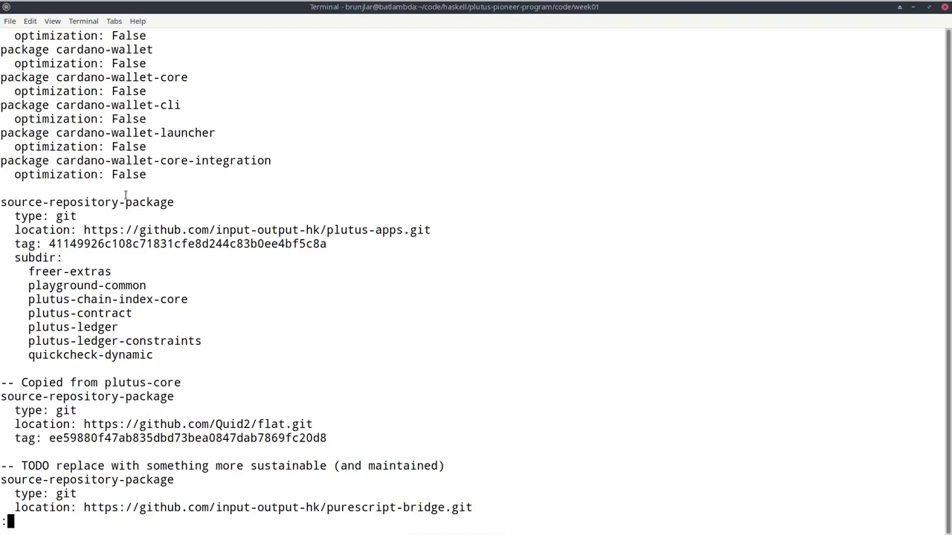
pyautogui.moveTo(140, 261)
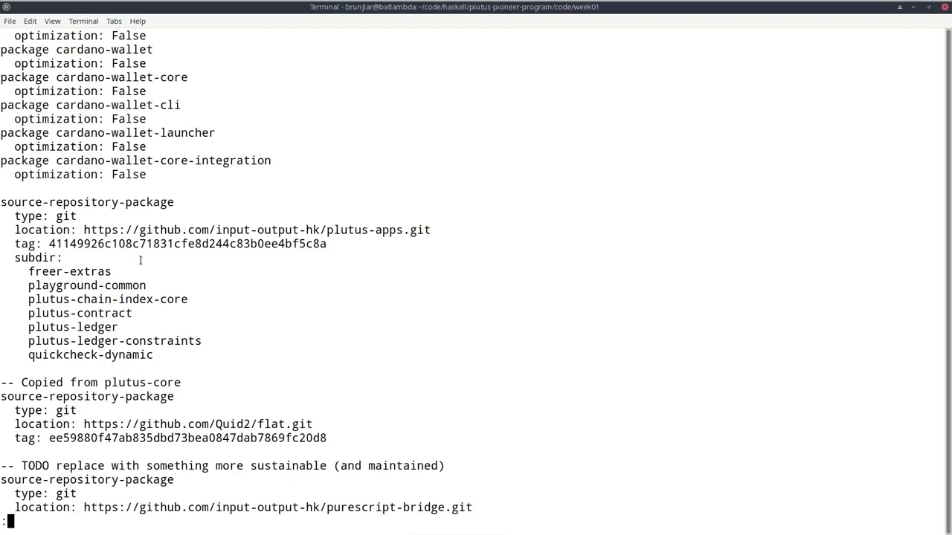
pyautogui.moveTo(315, 229)
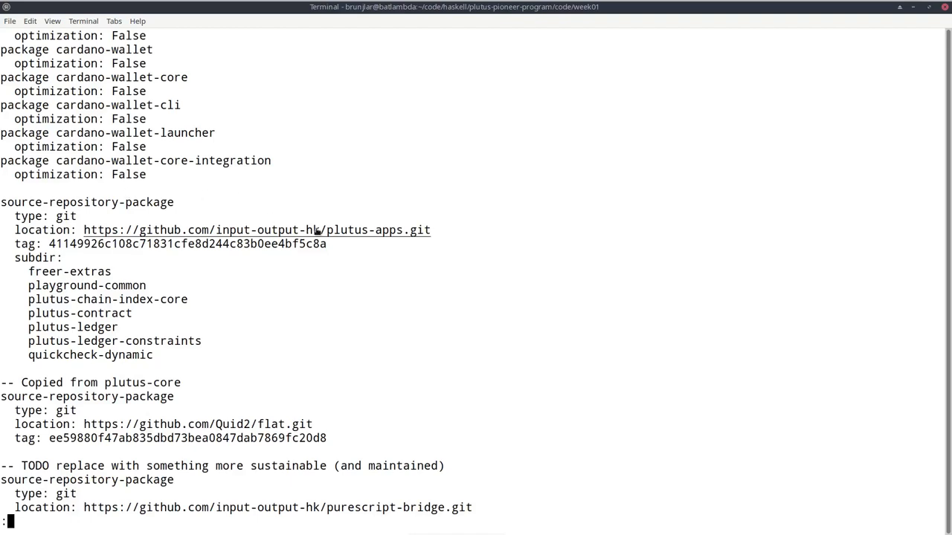
pyautogui.moveTo(394, 238)
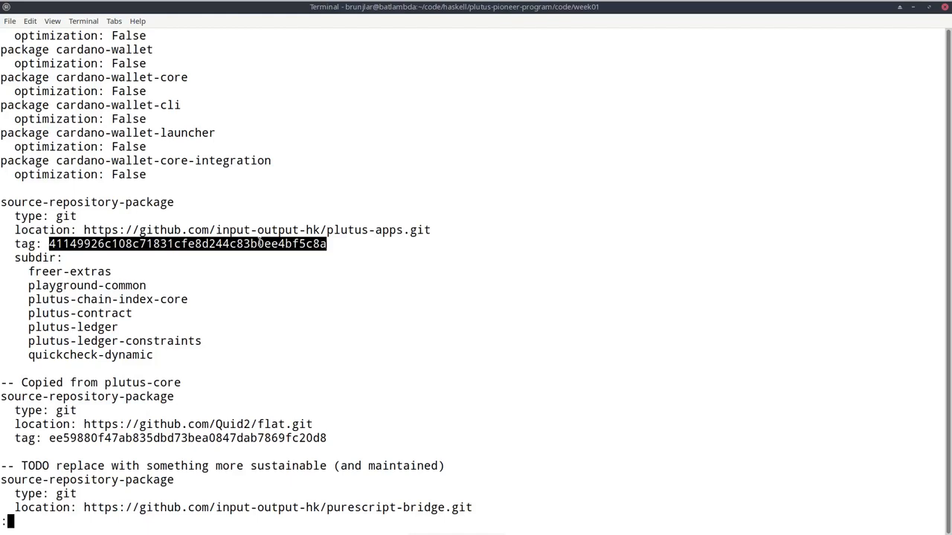
pyautogui.click(568, 38)
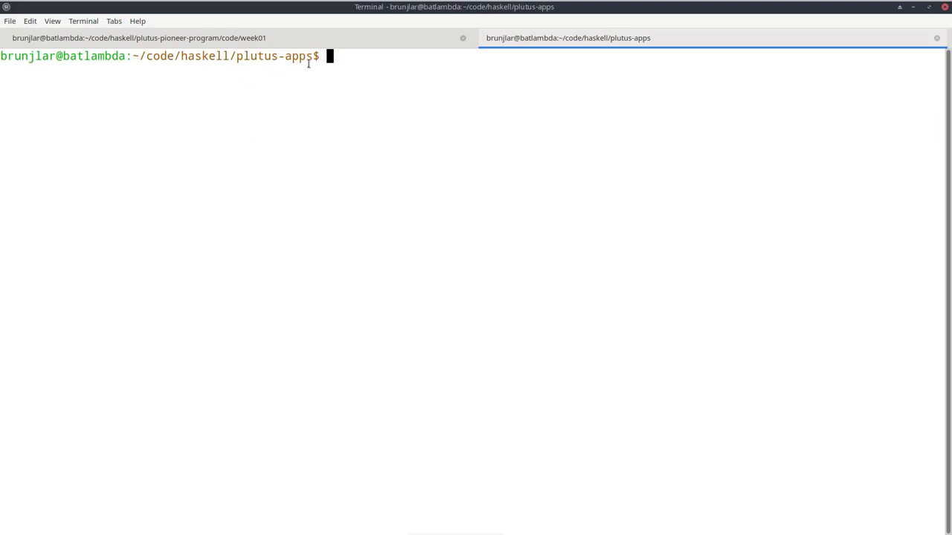
pyautogui.moveTo(314, 61)
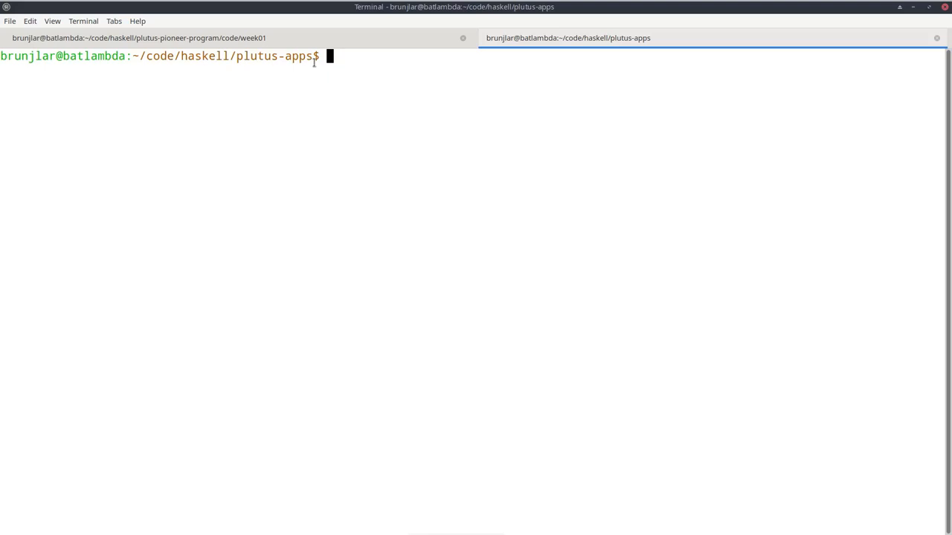
# Check out plutus-apps at commit 41149926c108c71831cfe8d244c83b0ee4bf5c8a
pyautogui.write('git checkout')
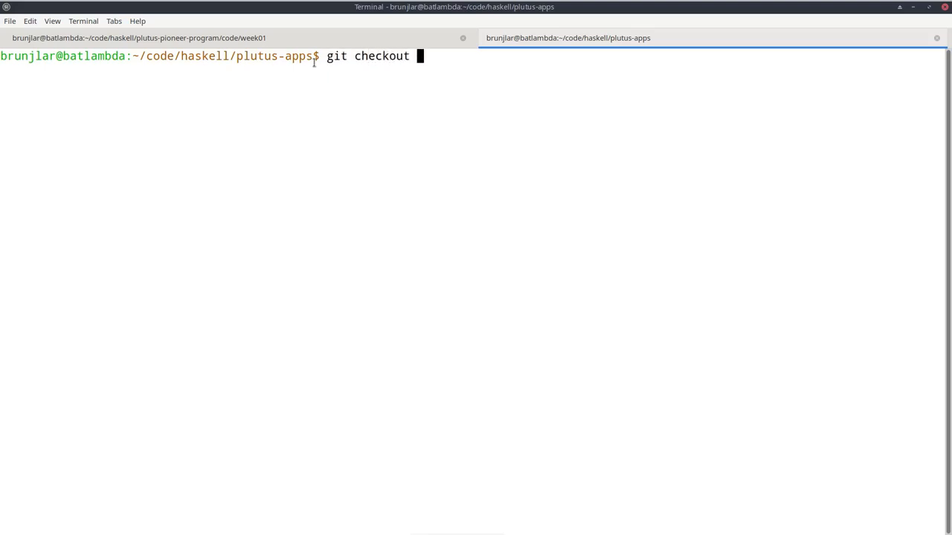
pyautogui.write('41149926c108c71831cfe8d244c83b0ee4bf5c8a')
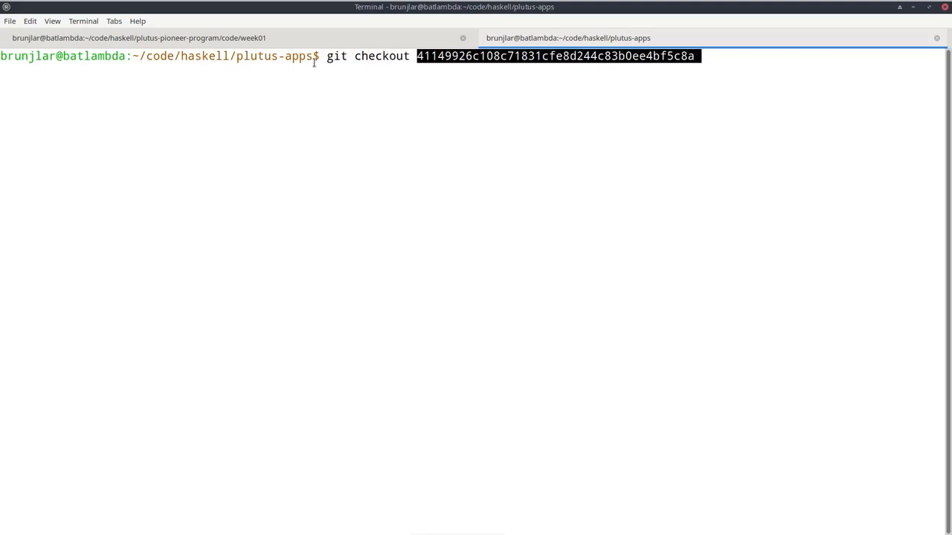
pyautogui.press('Return')
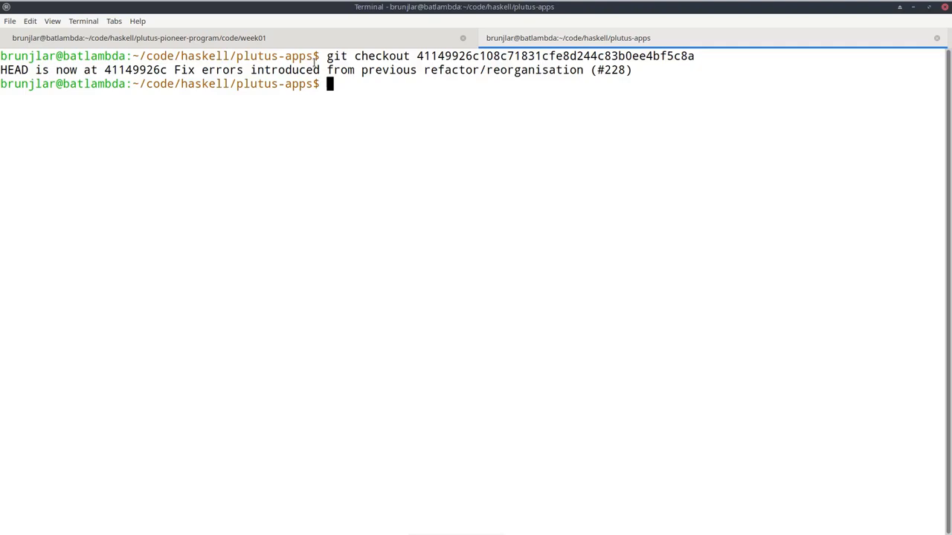
# Start nix-shell in plutus-apps and move into the week01 folder
pyautogui.write('n')
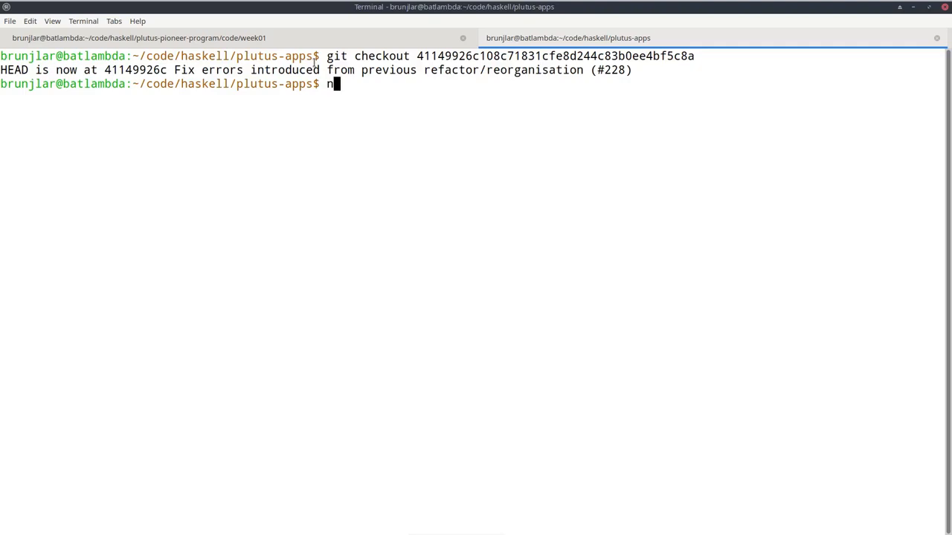
pyautogui.write('ix-shell')
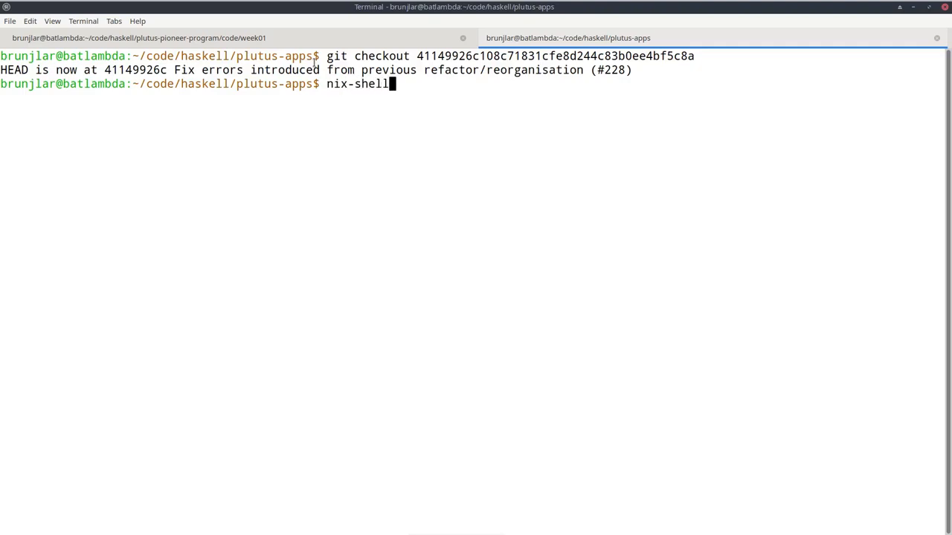
pyautogui.press('Return')
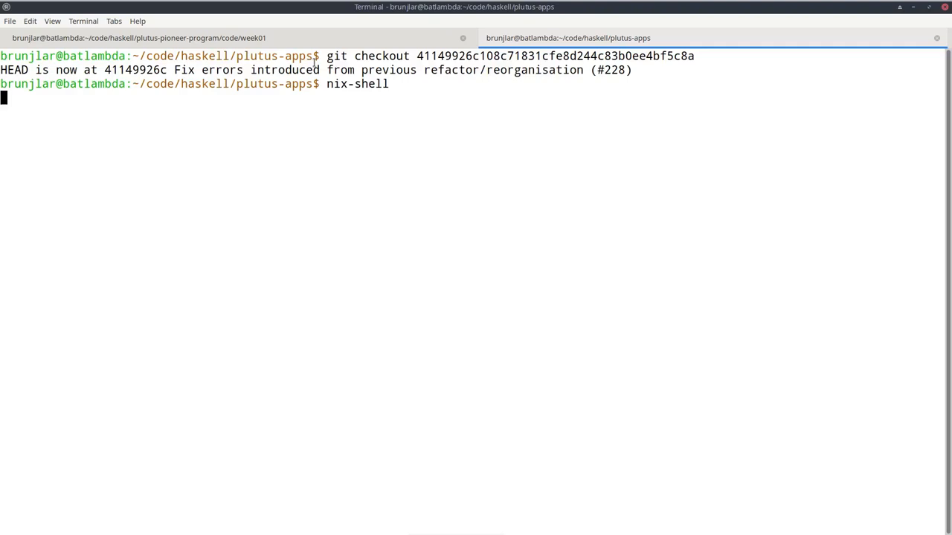
pyautogui.press('Return')
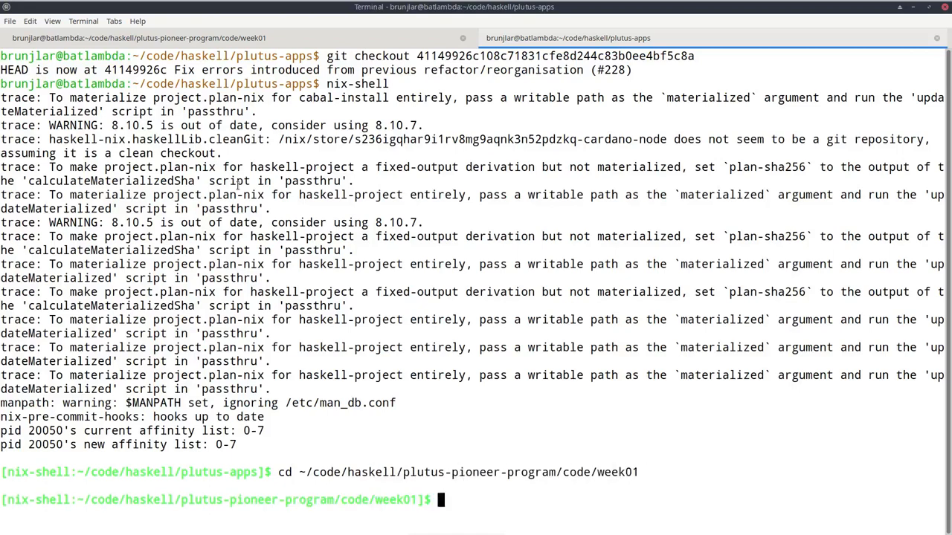
# Run cabal build in week01 so the dependency sources are fetched
pyautogui.write('cabal b')
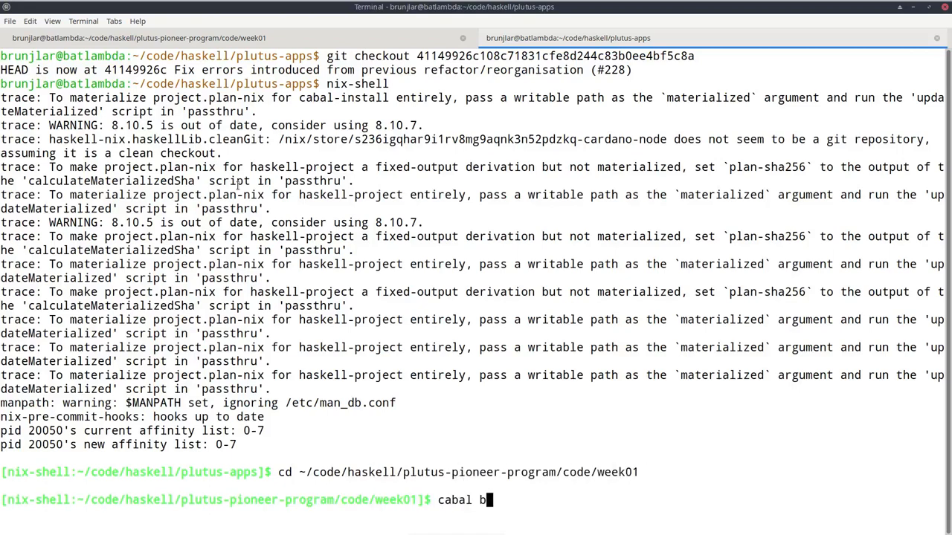
pyautogui.press('Return')
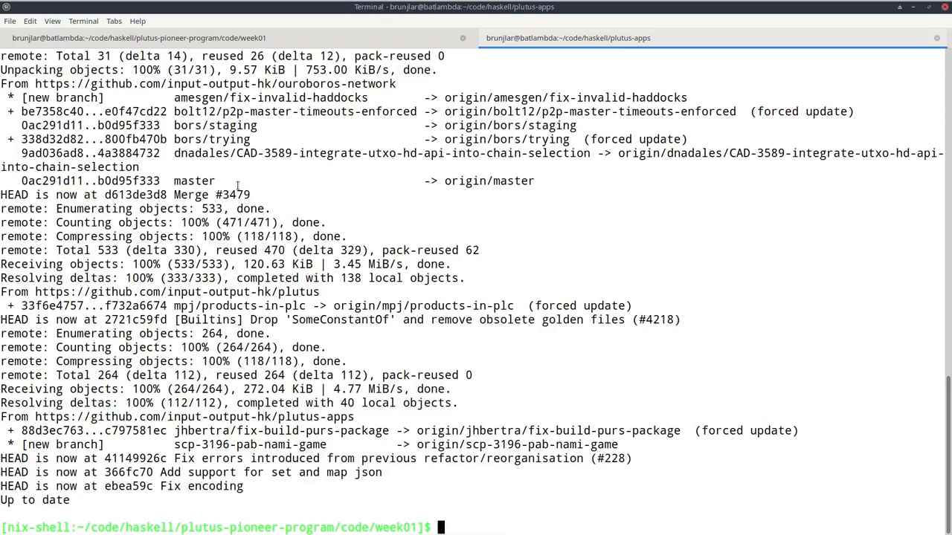
pyautogui.moveTo(753, 446)
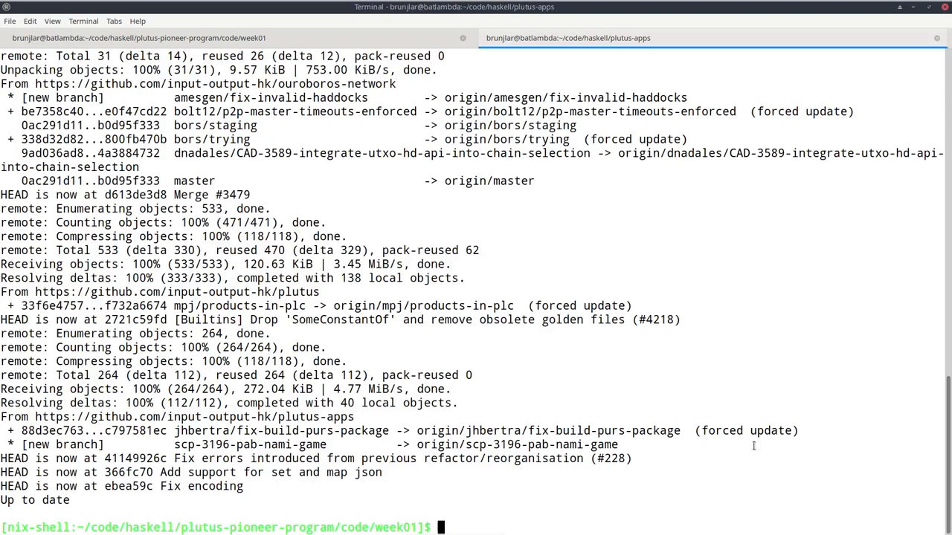
pyautogui.write('cab')
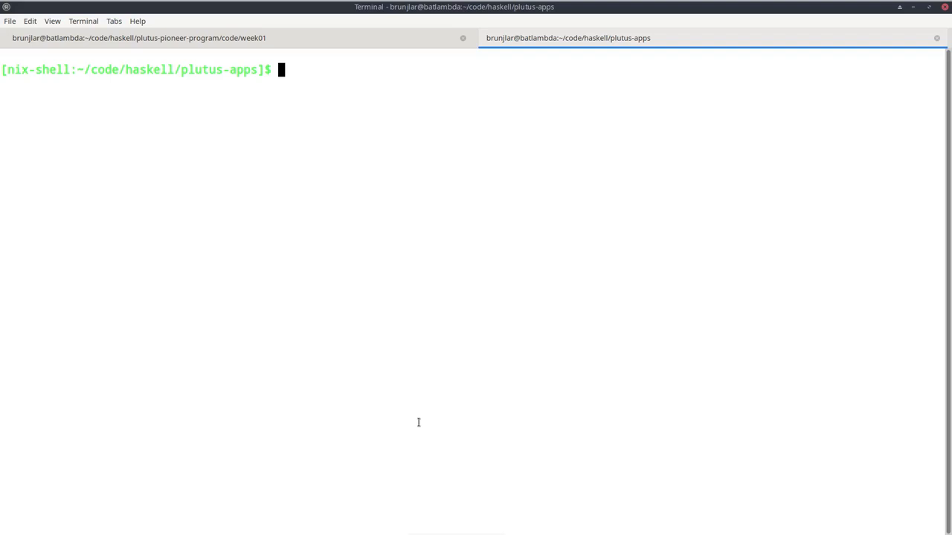
# Run build-and-serve-docs to serve the Haddock docs on port 8002
pyautogui.write('bu')
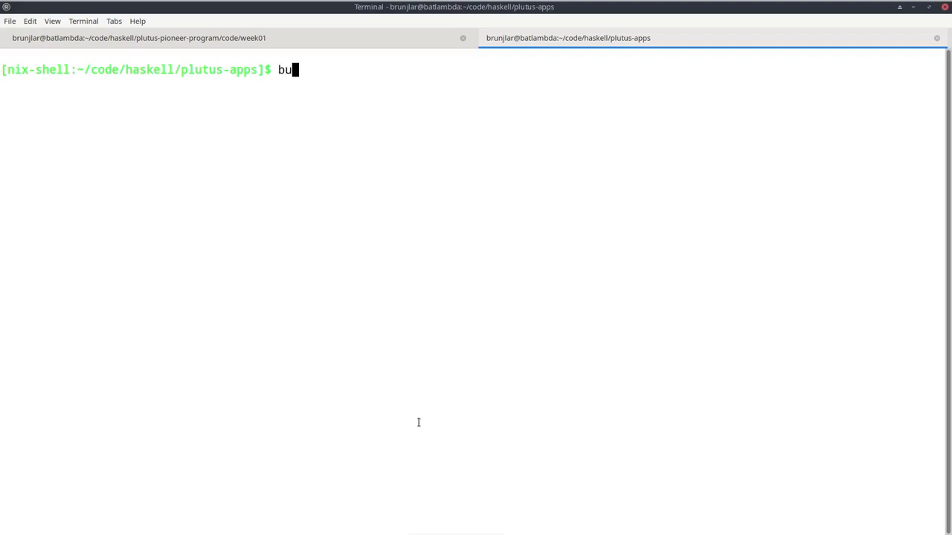
pyautogui.write('ild-and-serve-docs')
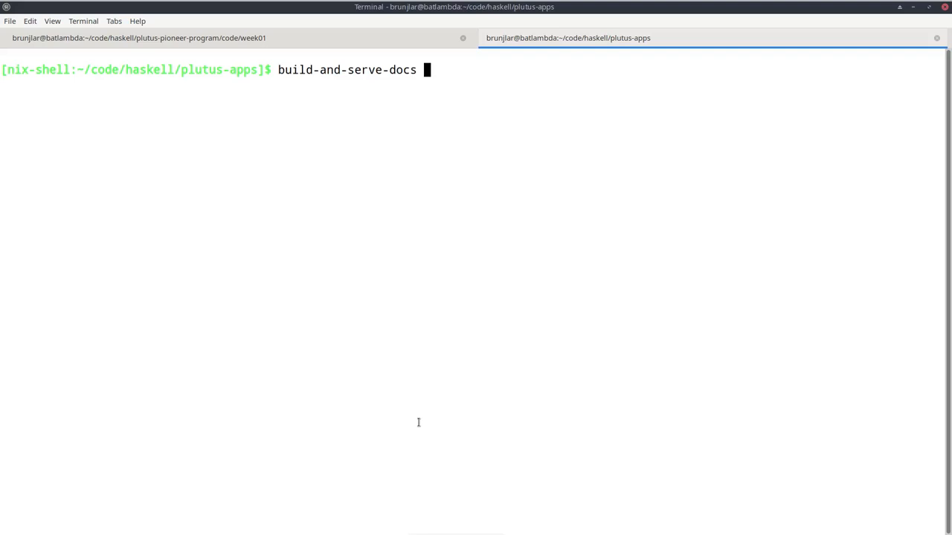
pyautogui.press('Return')
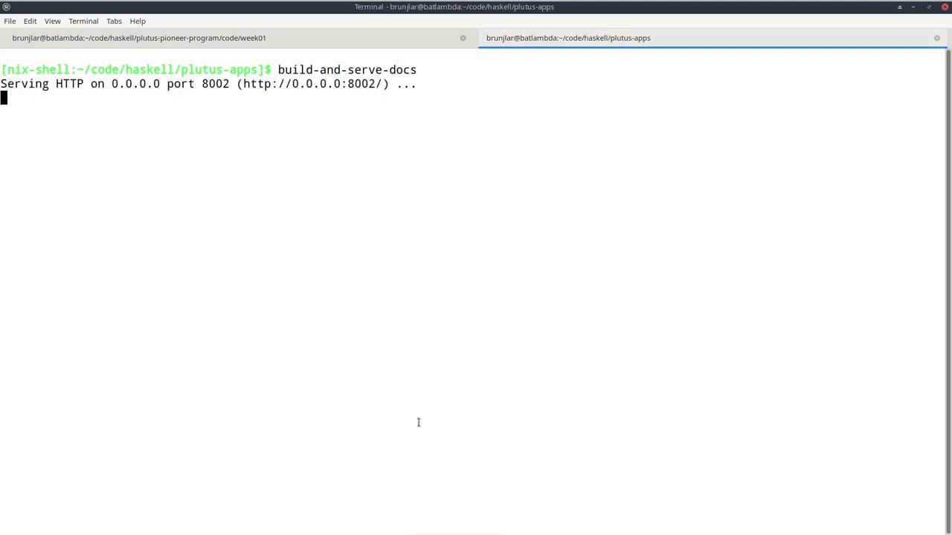
pyautogui.moveTo(379, 97)
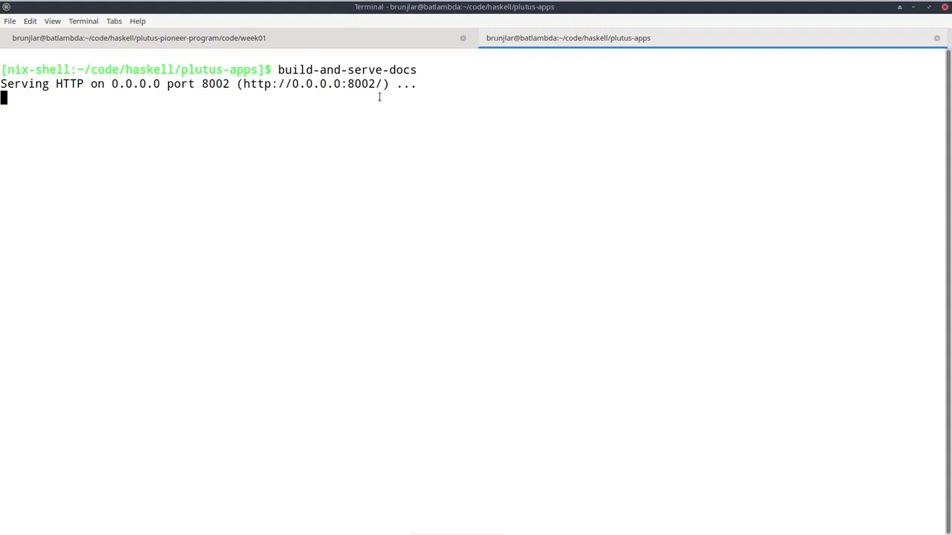
pyautogui.moveTo(360, 143)
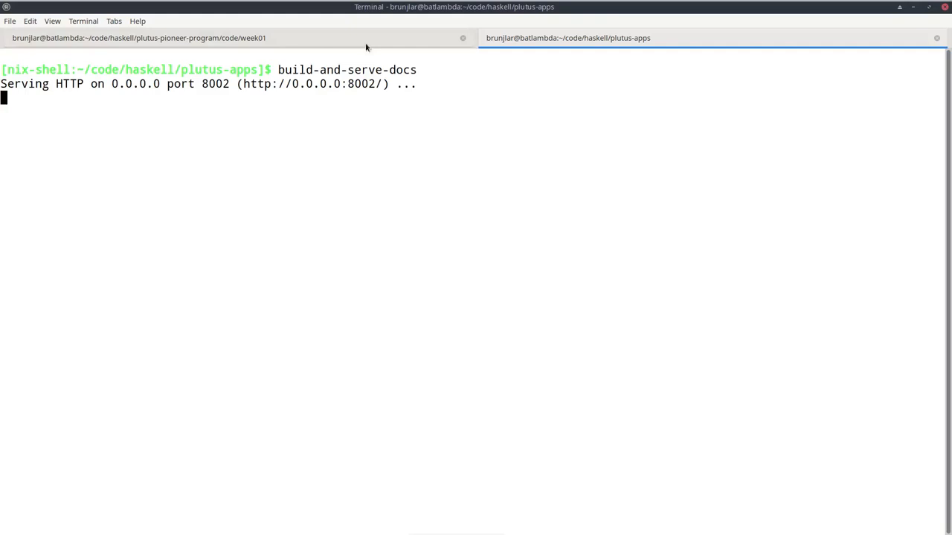
pyautogui.moveTo(340, 127)
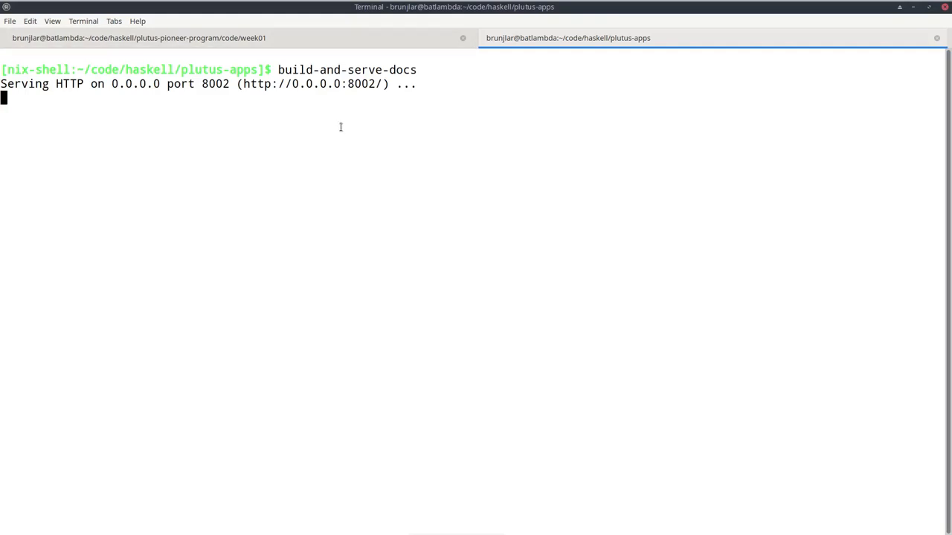
pyautogui.moveTo(311, 83)
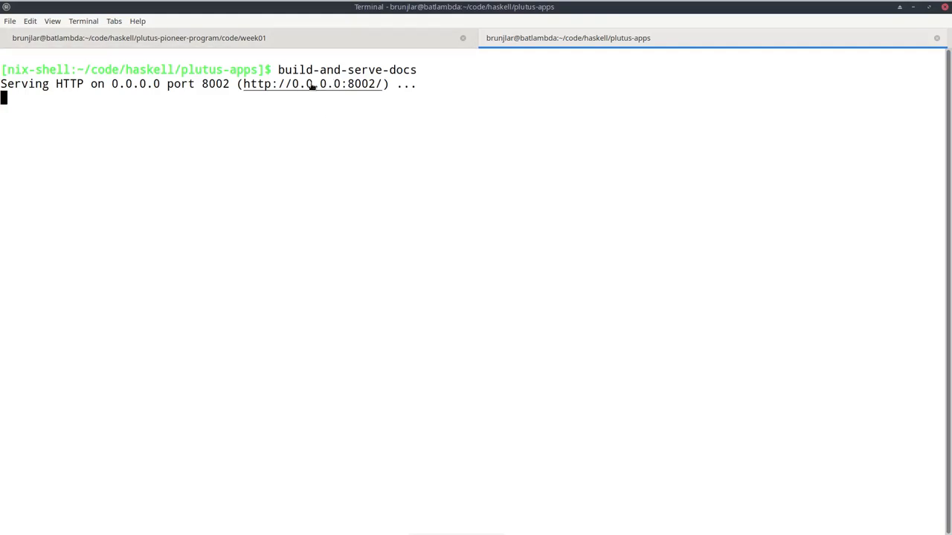
pyautogui.moveTo(360, 83)
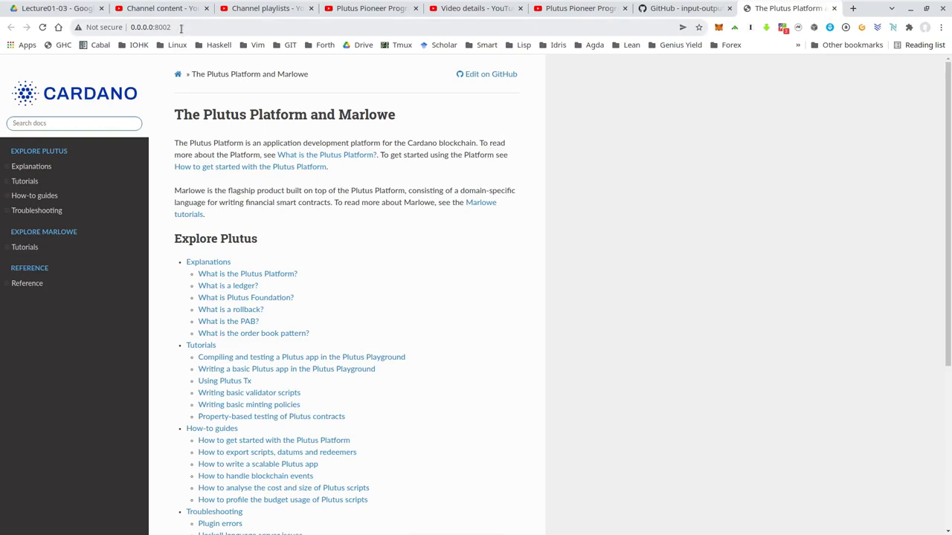
pyautogui.moveTo(270, 319)
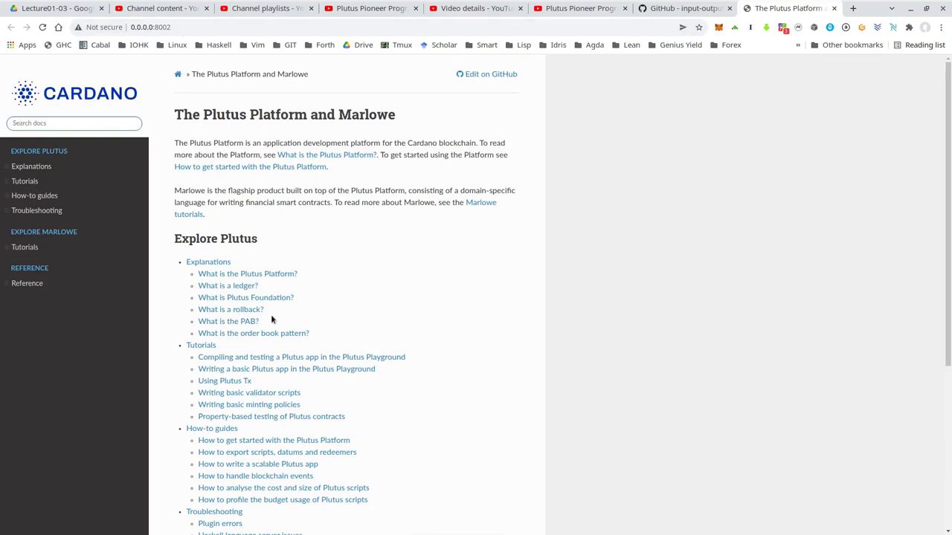
pyautogui.moveTo(256, 278)
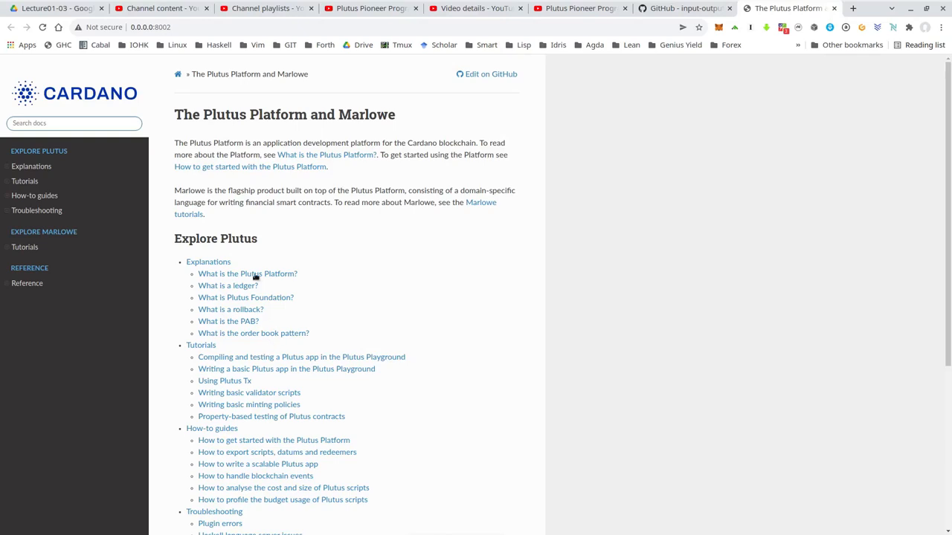
# Load 0.0.0.0:8002/haddock to show the combined Plutus Haddock documentation
pyautogui.click(151, 27)
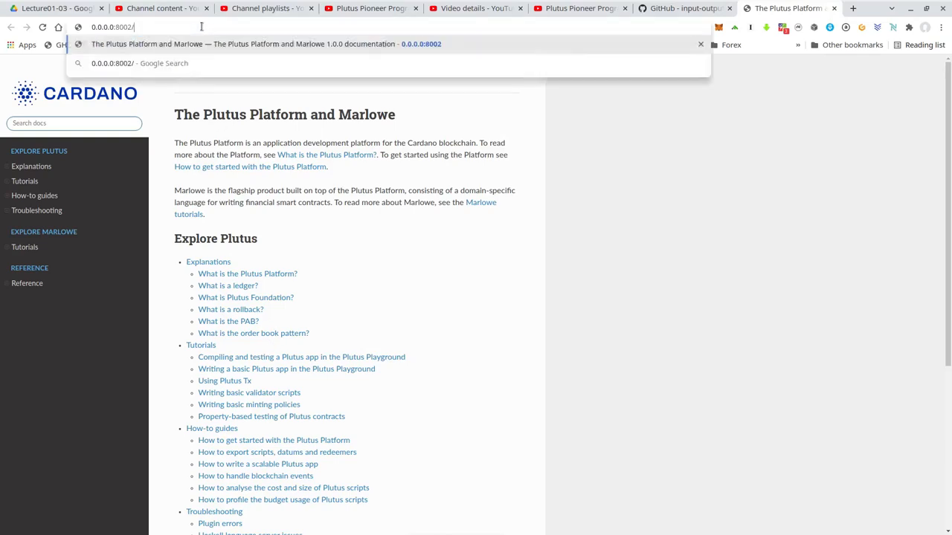
pyautogui.write('h')
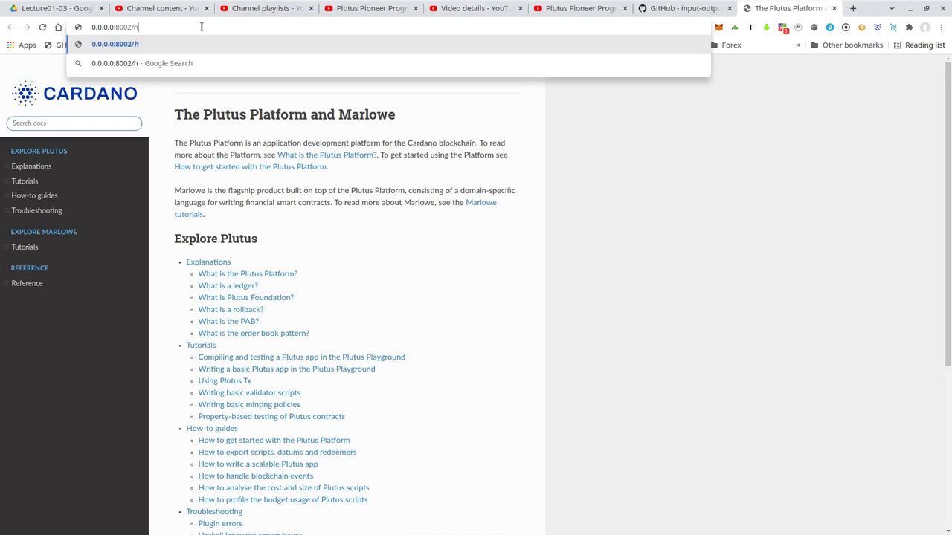
pyautogui.write('addock')
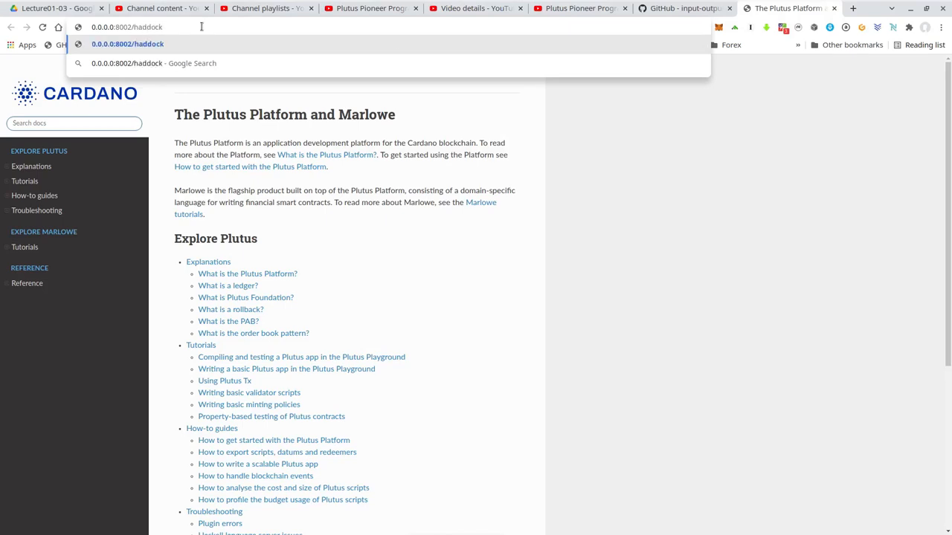
pyautogui.press('Return')
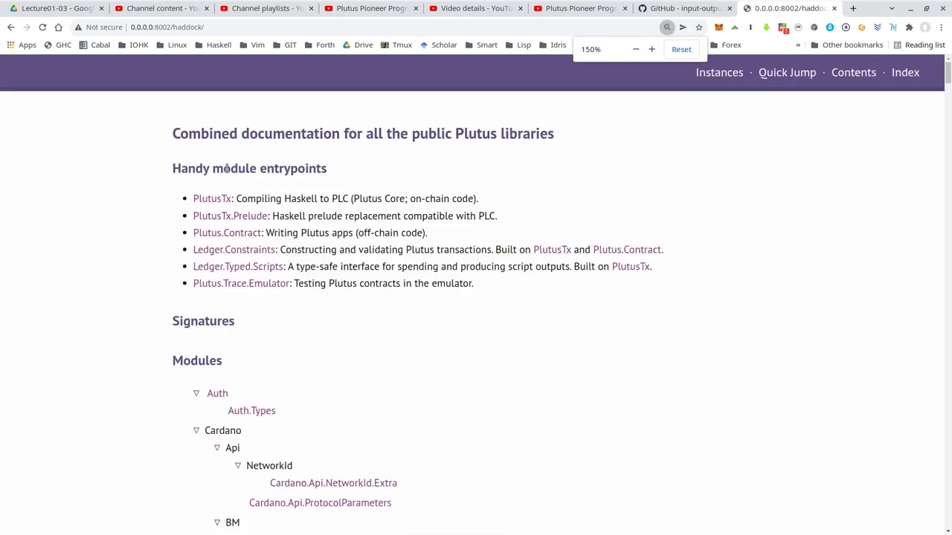
# Skim the module list and bring up the Haddock search box with s
pyautogui.scroll(-3)
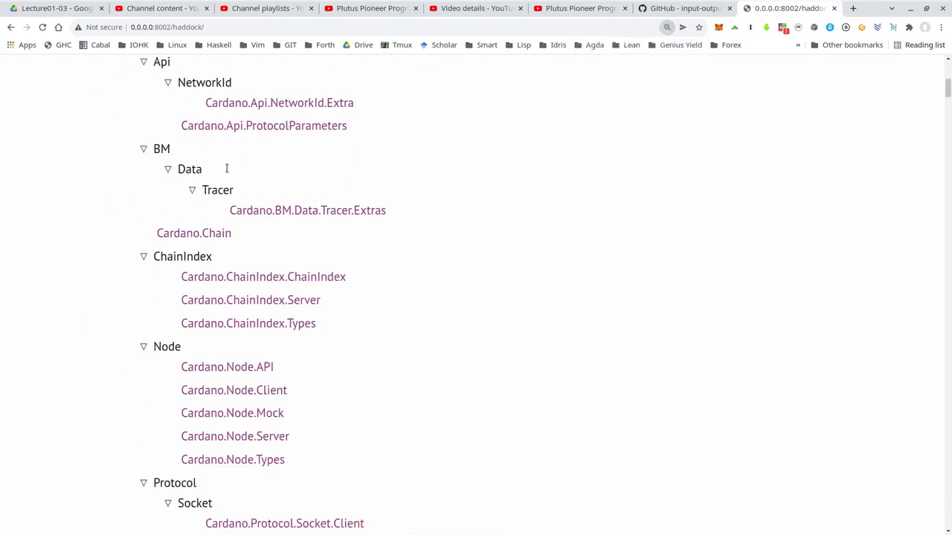
pyautogui.scroll(-3)
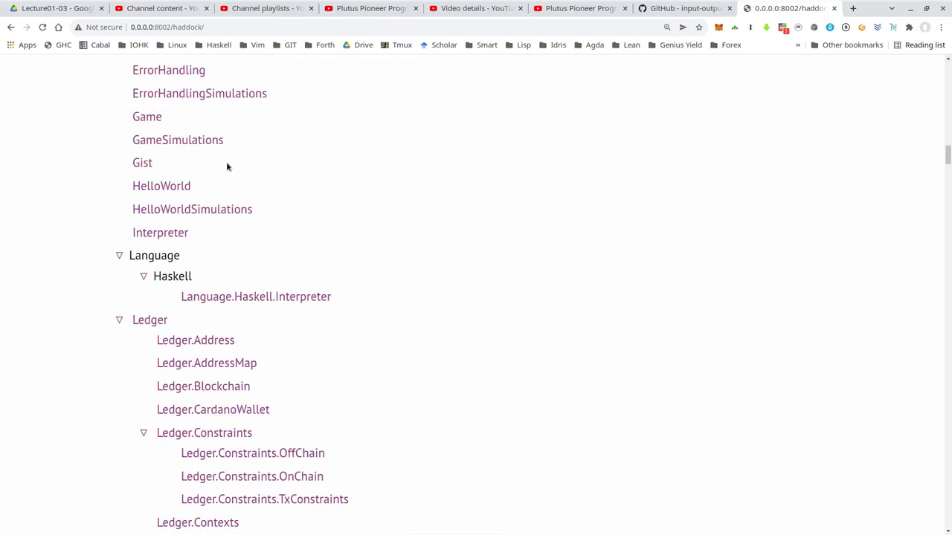
pyautogui.scroll(3)
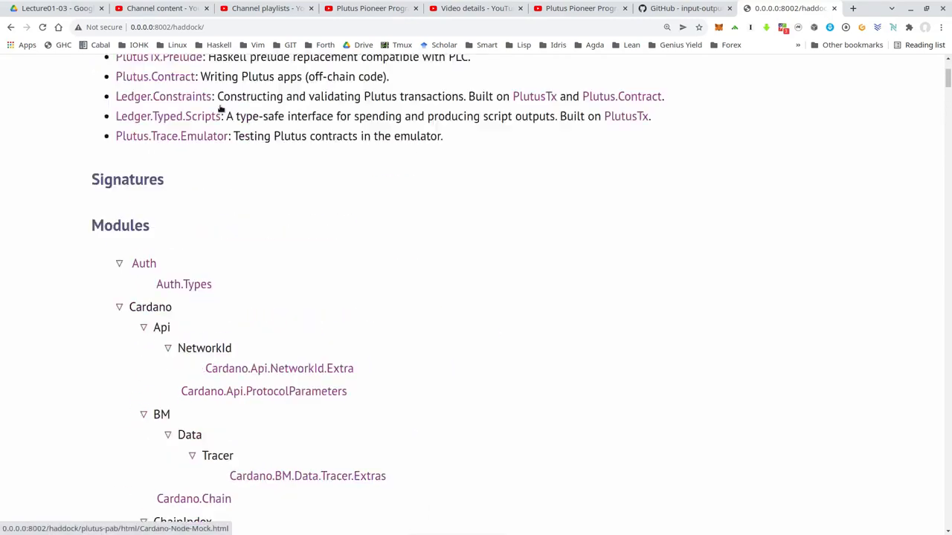
pyautogui.scroll(3)
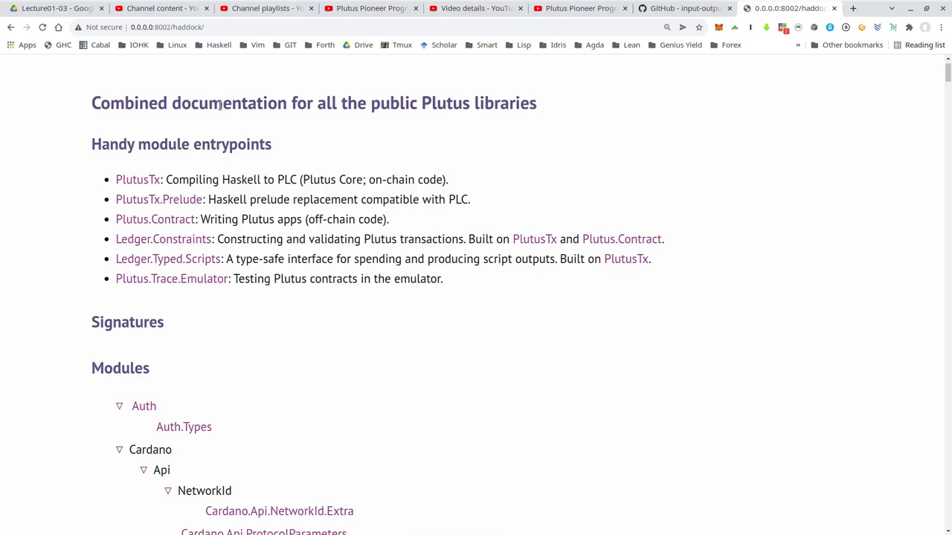
pyautogui.moveTo(205, 62)
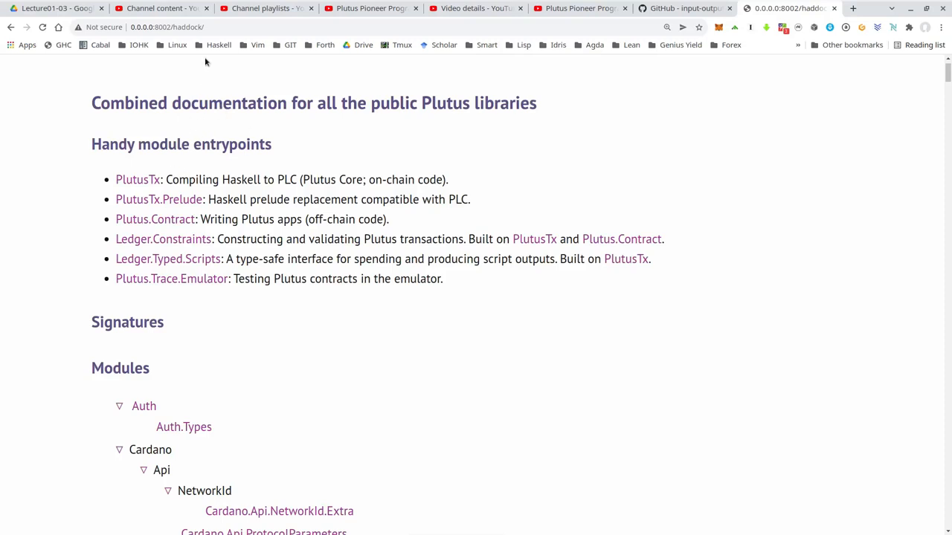
pyautogui.press('s')
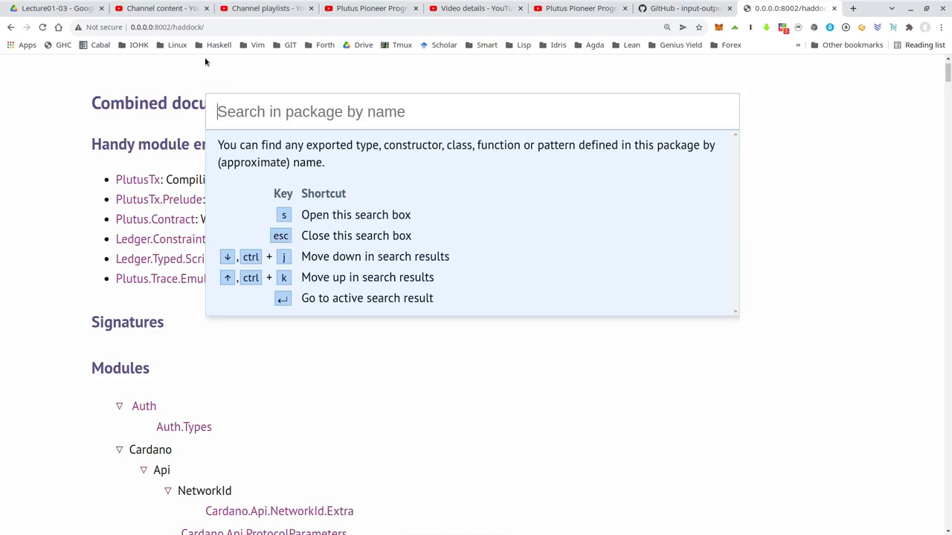
# Search the Haddock docs for 'ownPaymentKey' and land on Wallet.Emulator.Wallet at ownPaymentPublicKey
pyautogui.write('own')
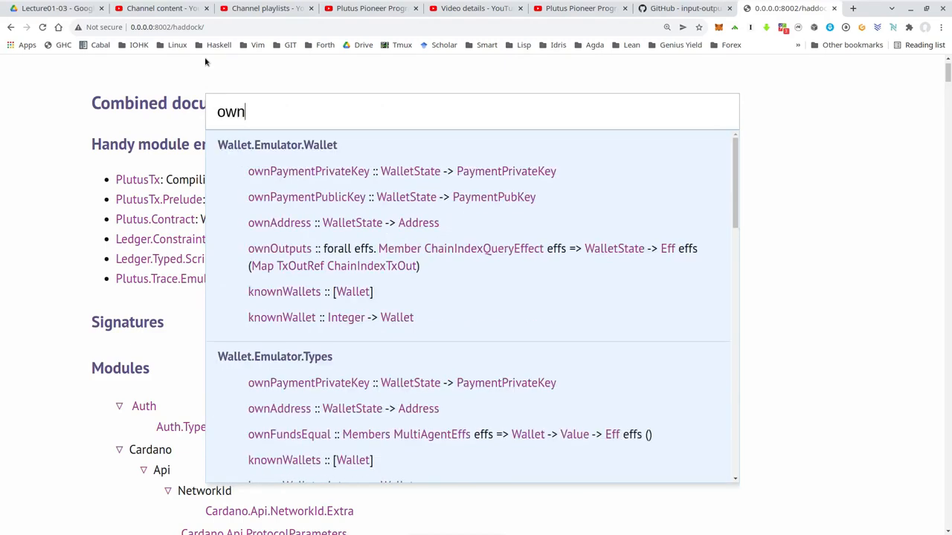
pyautogui.write('Paym')
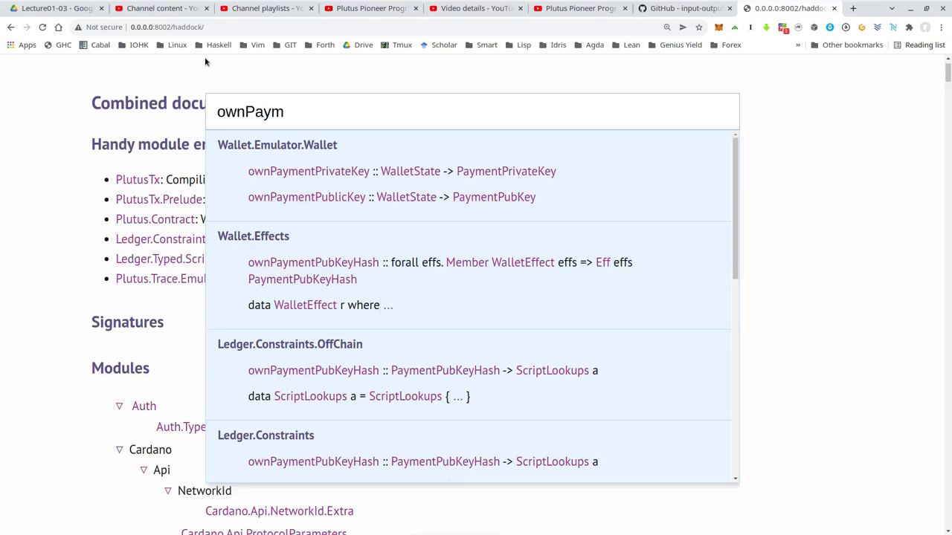
pyautogui.write('entKey')
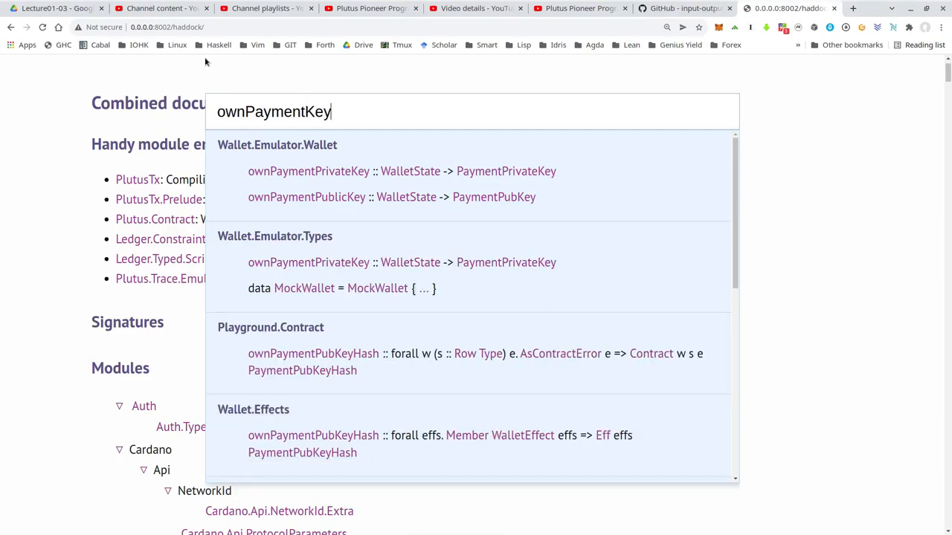
pyautogui.moveTo(307, 196)
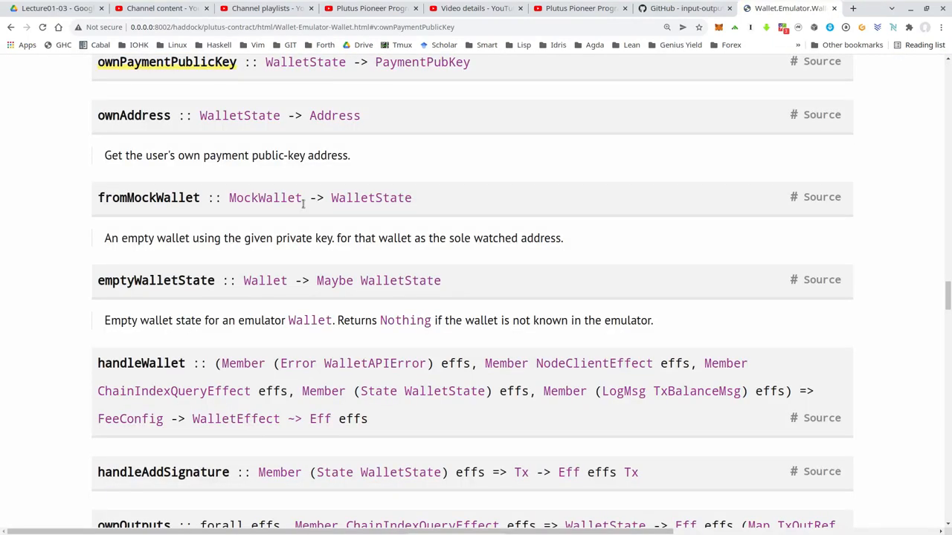
pyautogui.scroll(3)
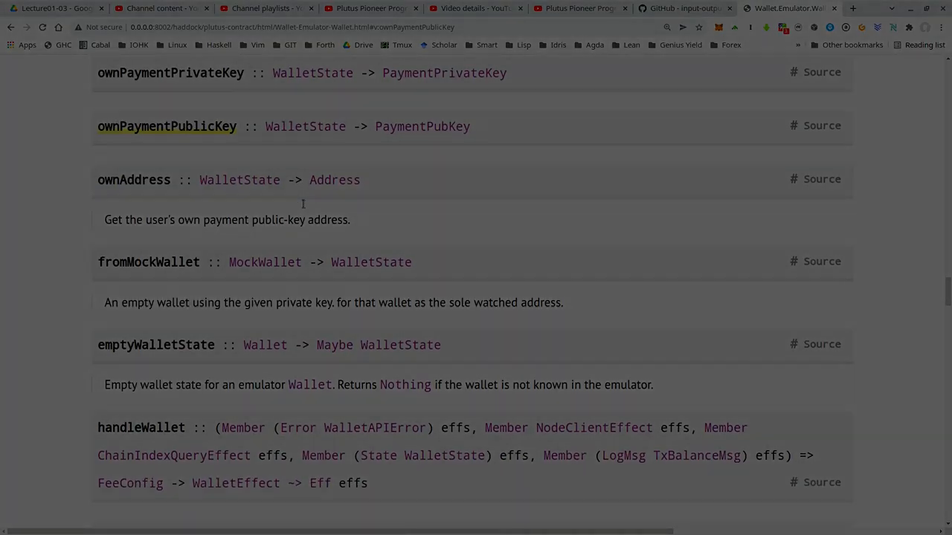